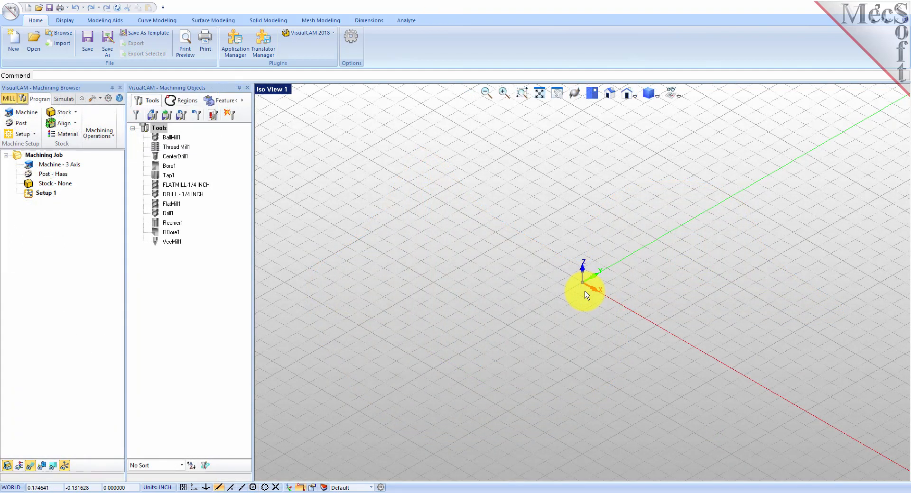
pyautogui.moveTo(71, 281)
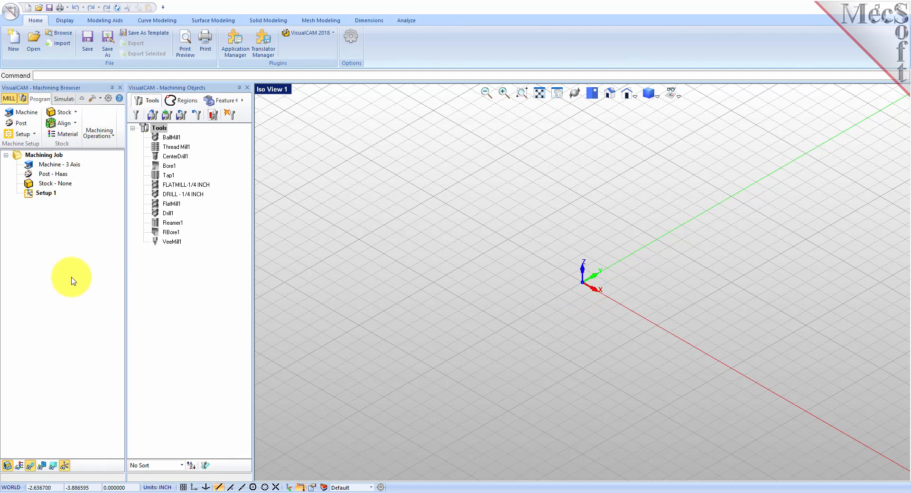
pyautogui.moveTo(66, 255)
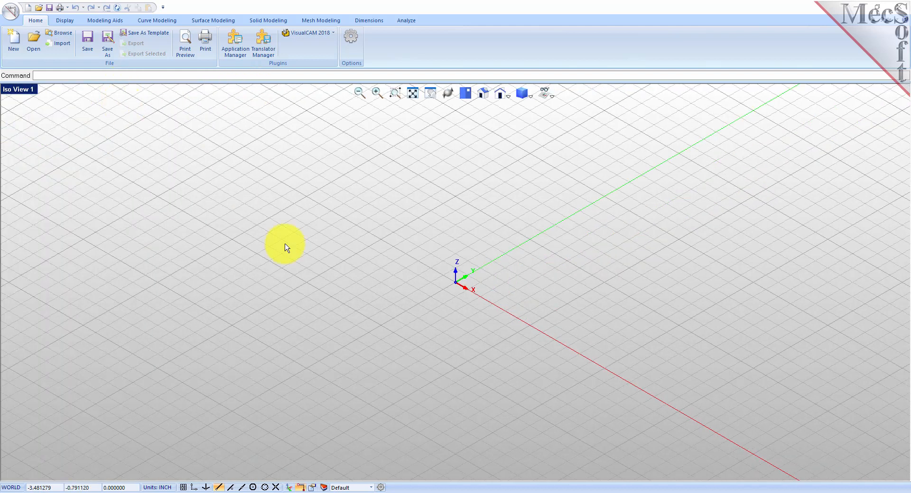
pyautogui.moveTo(464, 314)
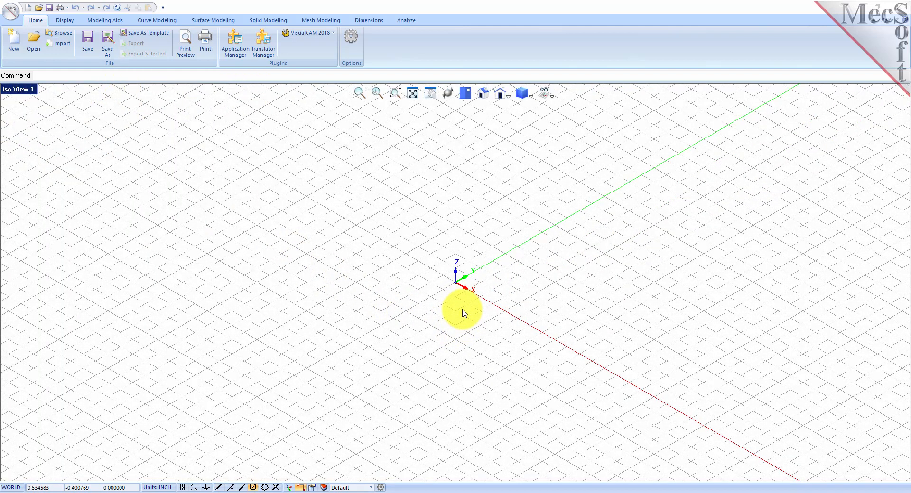
pyautogui.moveTo(244, 99)
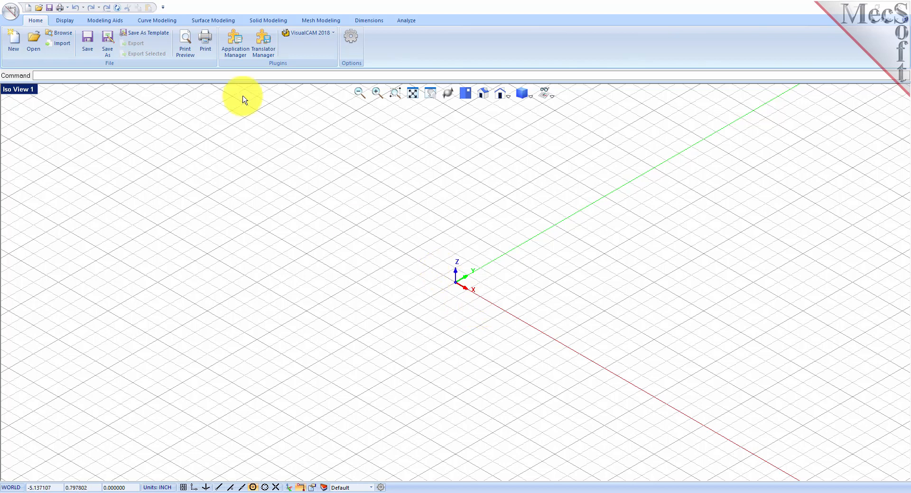
pyautogui.moveTo(45, 28)
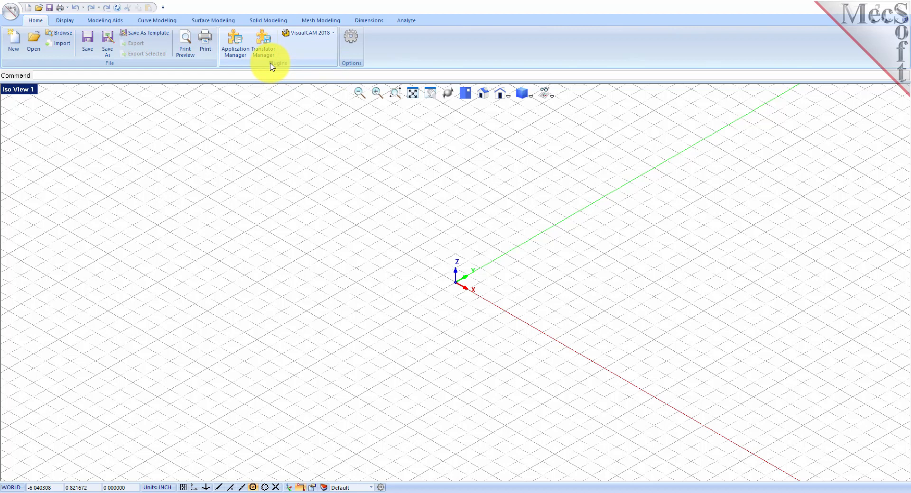
pyautogui.moveTo(333, 37)
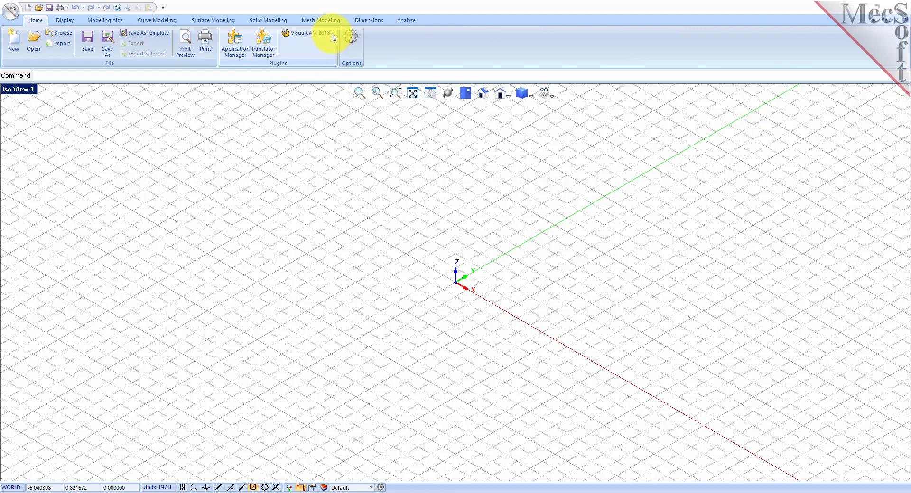
# Step: Load the MESH module from the VisualCAM 2018 plugins list
pyautogui.click(309, 32)
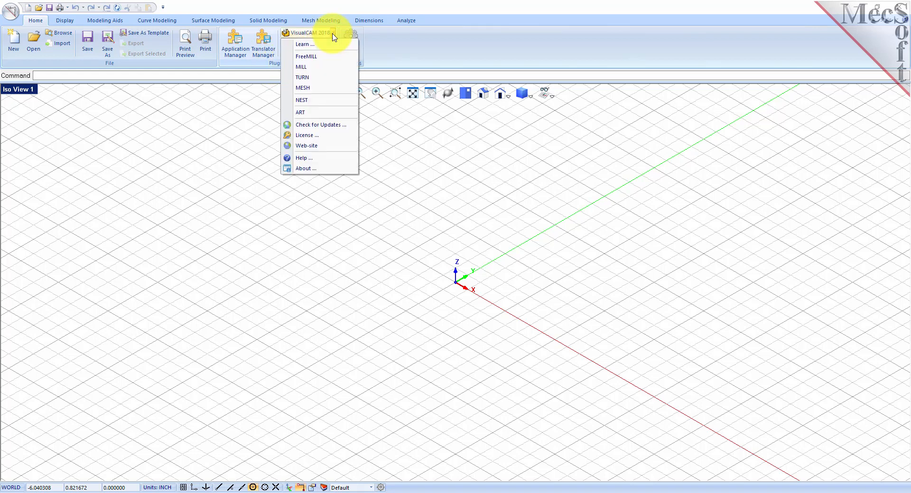
pyautogui.click(302, 88)
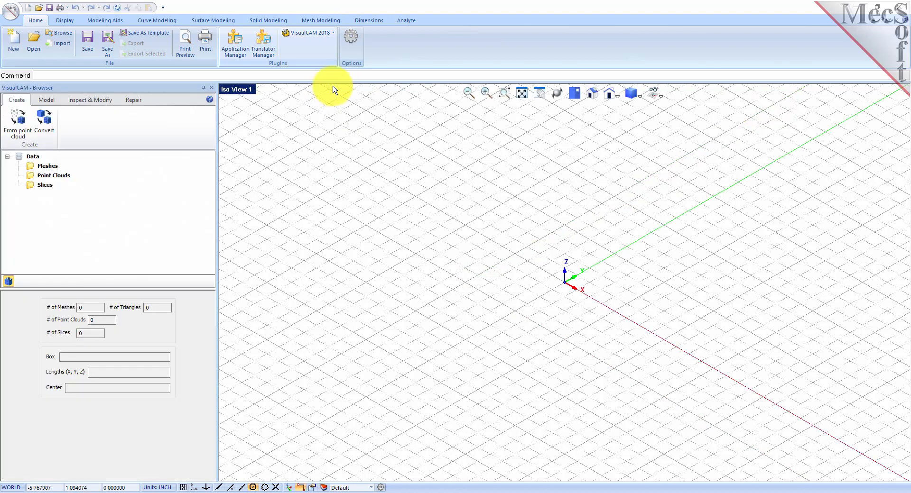
pyautogui.moveTo(105, 199)
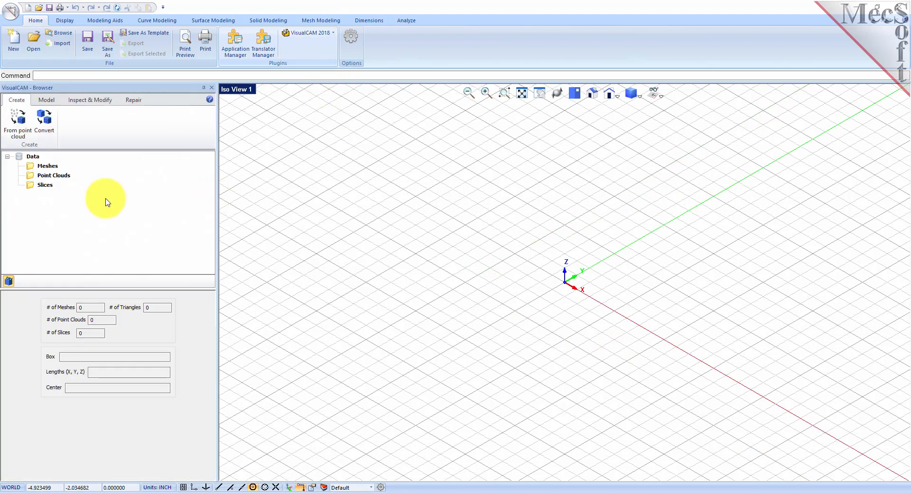
pyautogui.moveTo(5, 94)
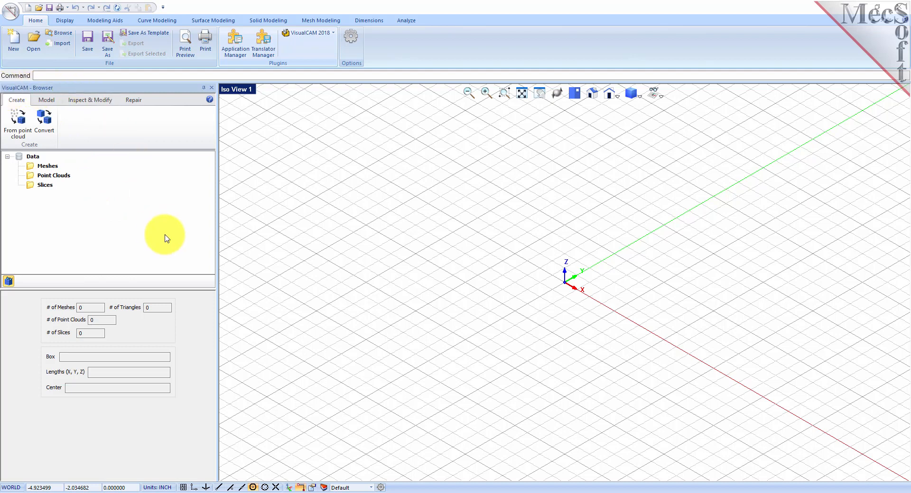
pyautogui.moveTo(157, 234)
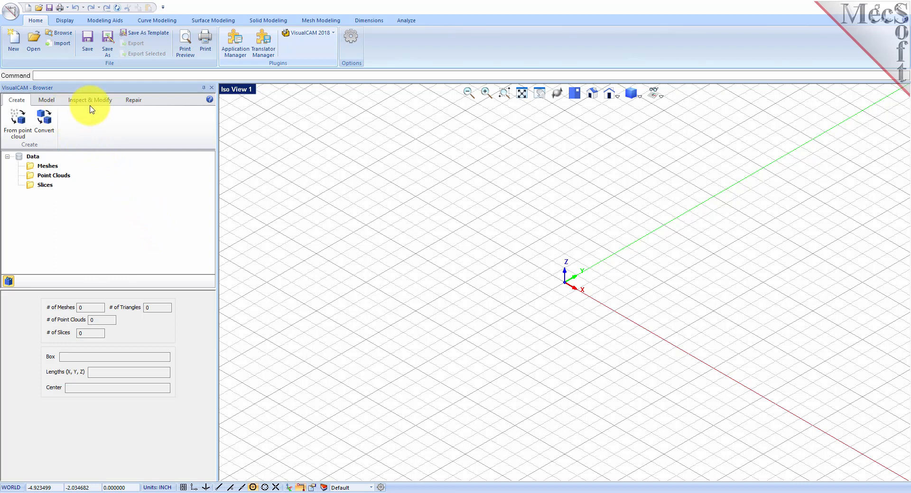
# Step: Show the Repair tools in the VisualCAM mesh browser
pyautogui.click(132, 100)
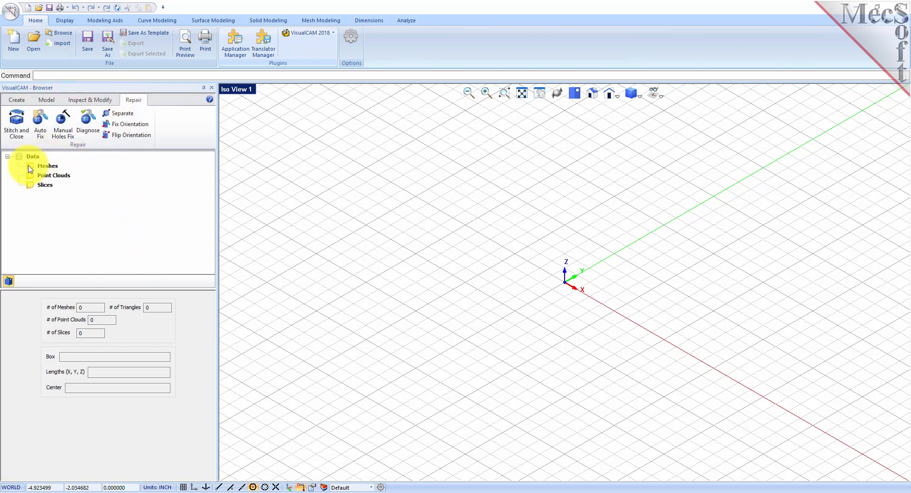
pyautogui.moveTo(125, 202)
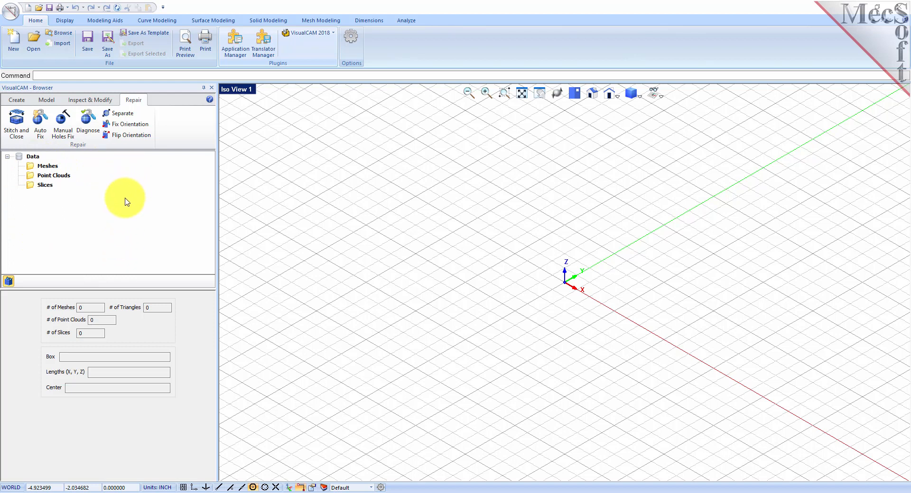
pyautogui.moveTo(111, 186)
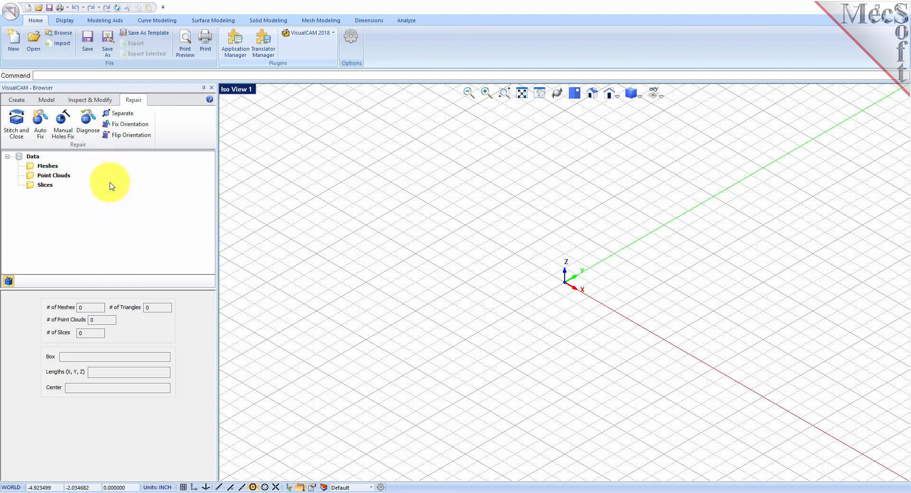
pyautogui.moveTo(147, 412)
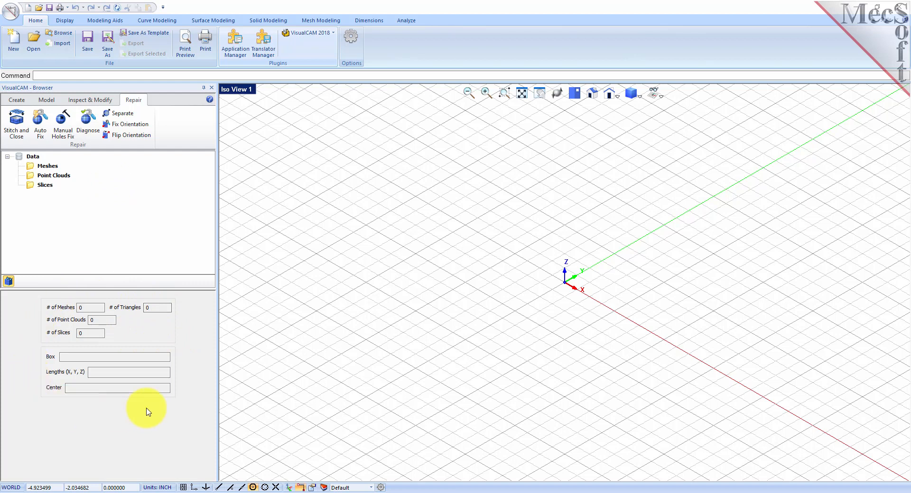
pyautogui.moveTo(197, 306)
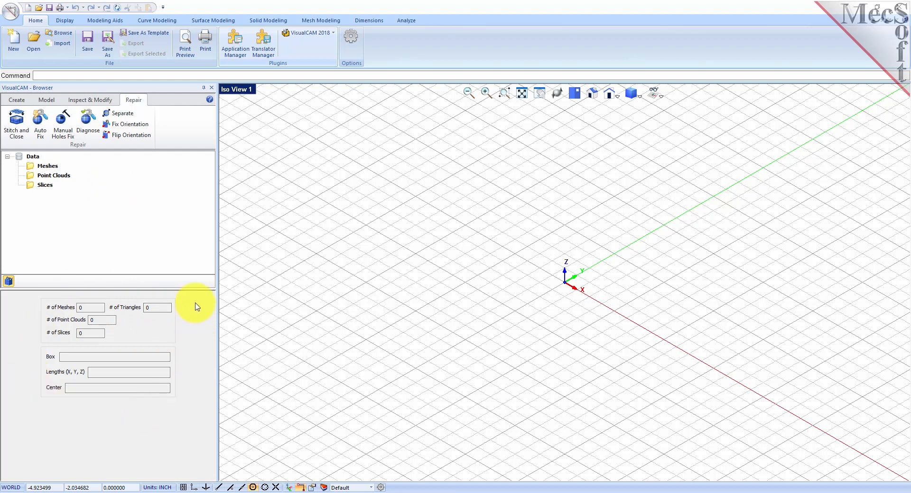
pyautogui.moveTo(180, 287)
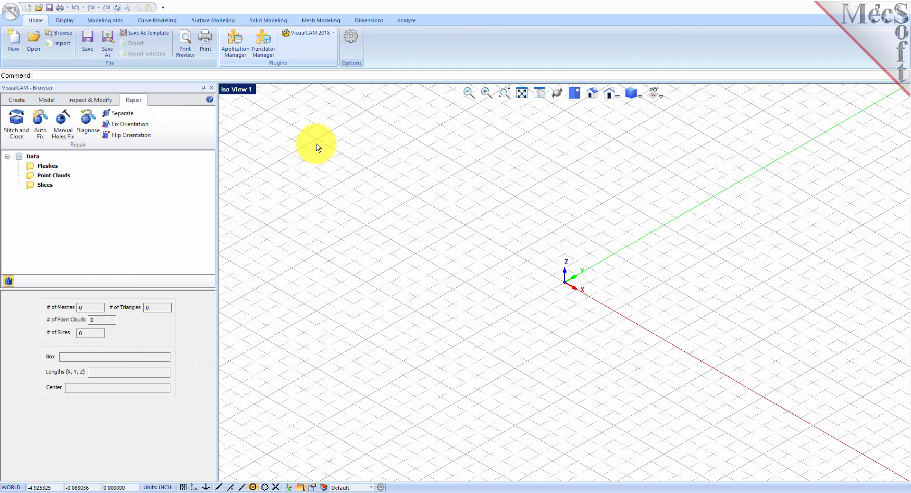
pyautogui.moveTo(317, 147)
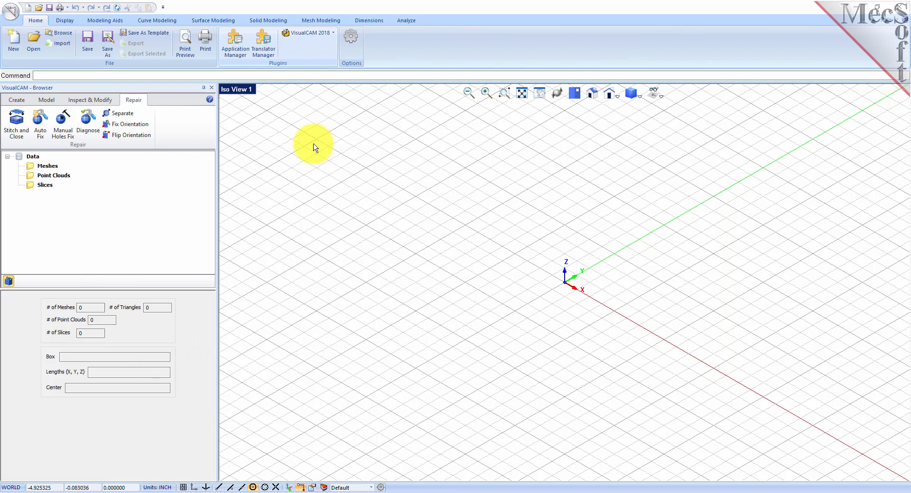
# Step: Choose RubberDuck.csv from the QuickStart folder as the point cloud file to import
pyautogui.click(10, 11)
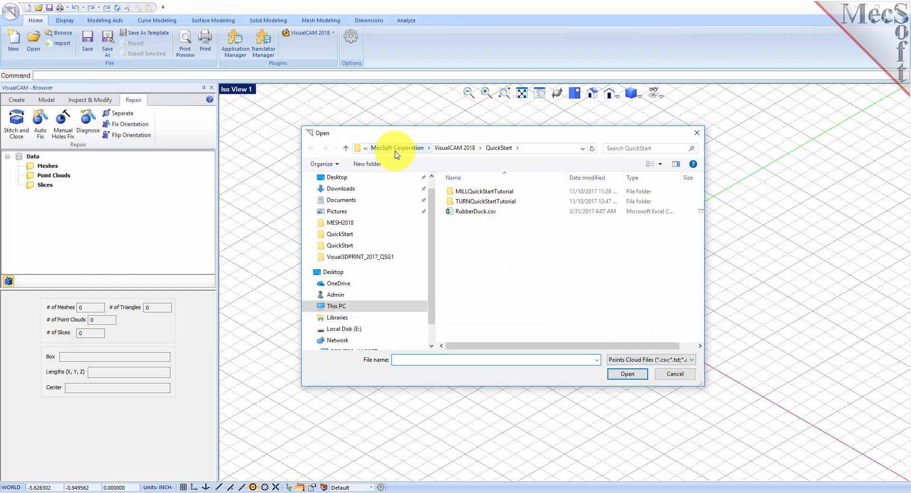
pyautogui.moveTo(500, 148)
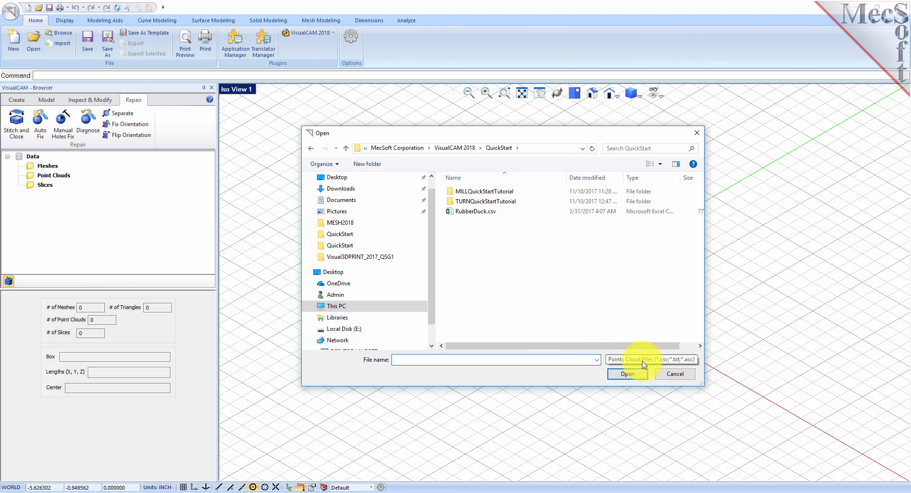
pyautogui.click(478, 211)
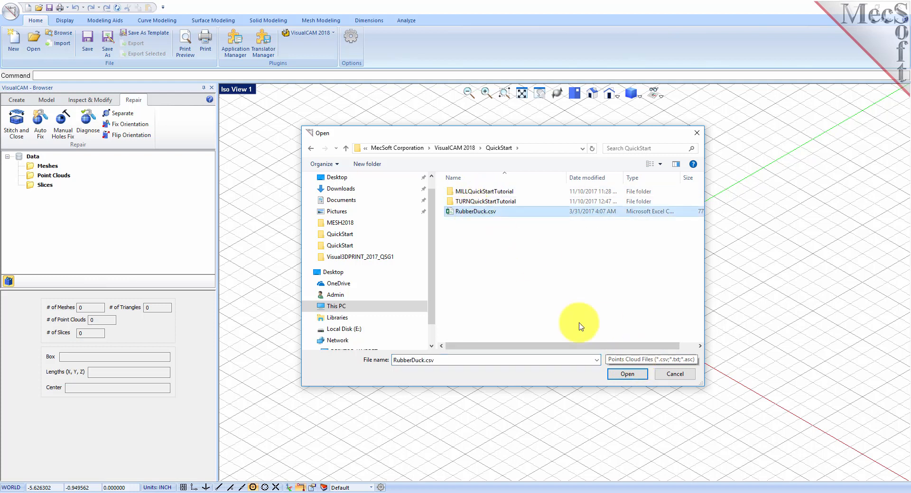
pyautogui.click(627, 374)
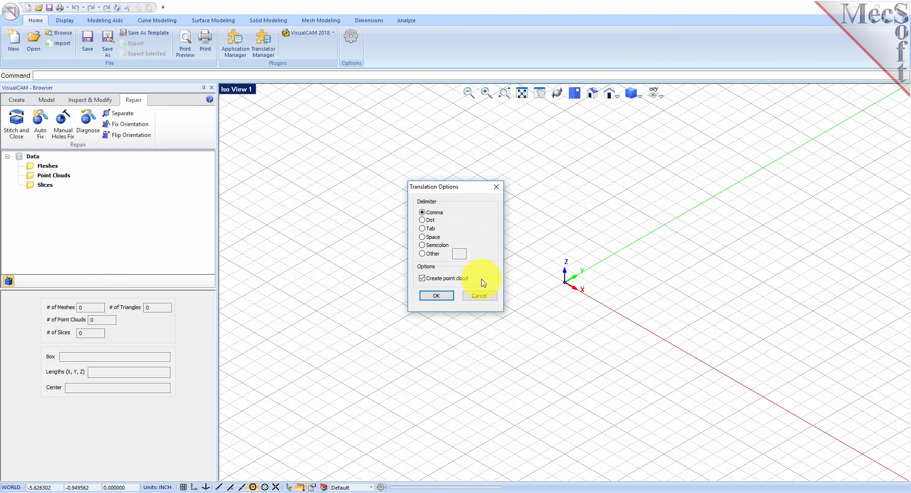
pyautogui.moveTo(474, 218)
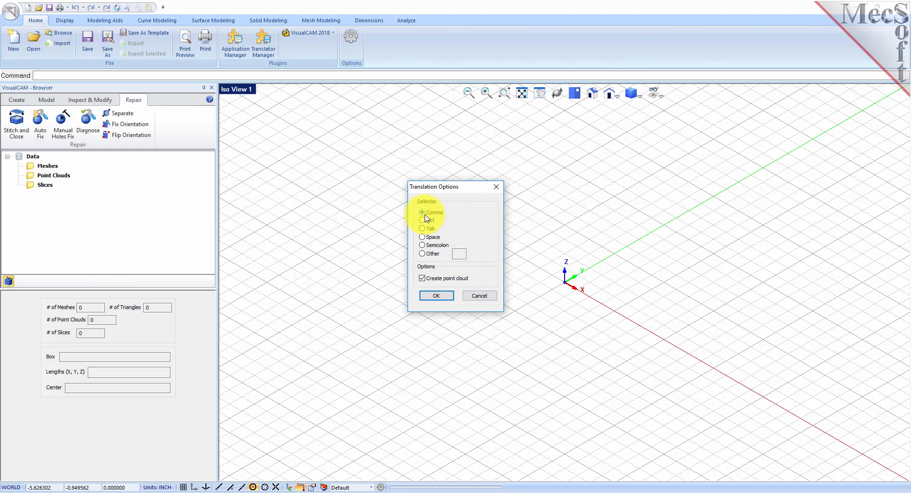
pyautogui.moveTo(445, 223)
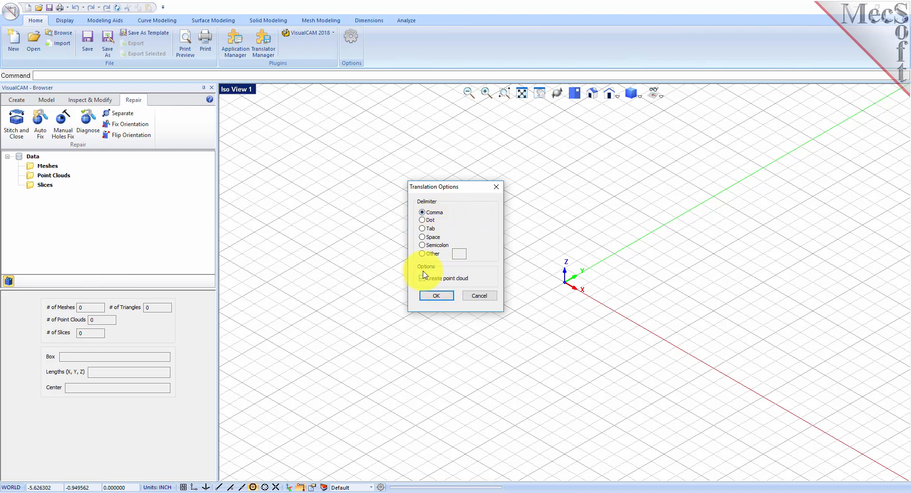
# Step: Import the duck points as a comma-delimited point cloud with Create point cloud enabled
pyautogui.click(421, 278)
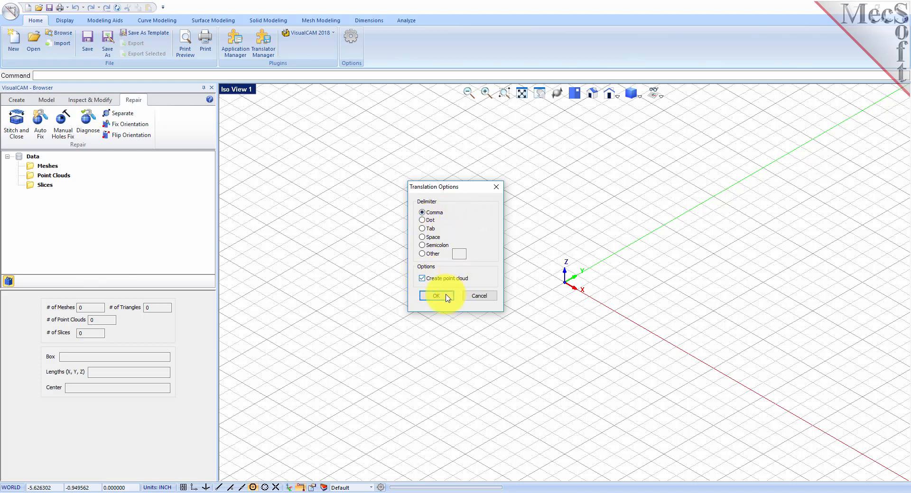
pyautogui.click(436, 296)
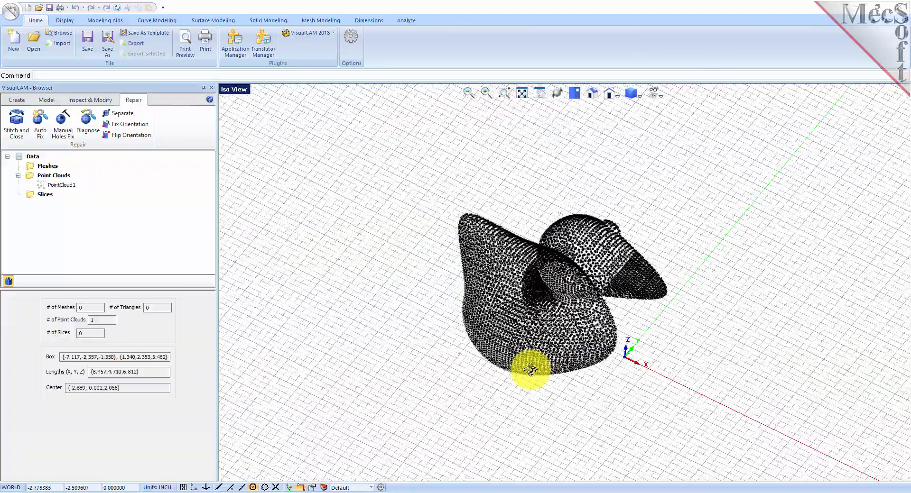
# Step: Review PointCloud0 in the data tree and show the mesh Create tools
pyautogui.click(61, 185)
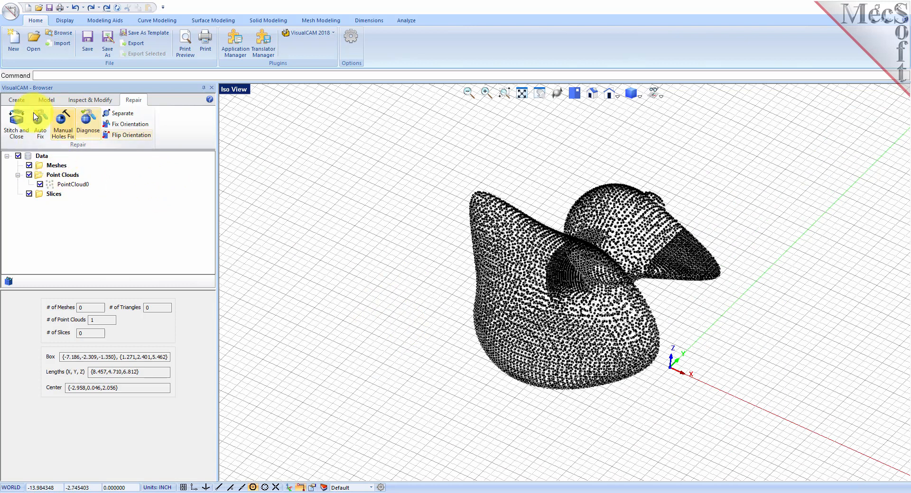
pyautogui.click(16, 100)
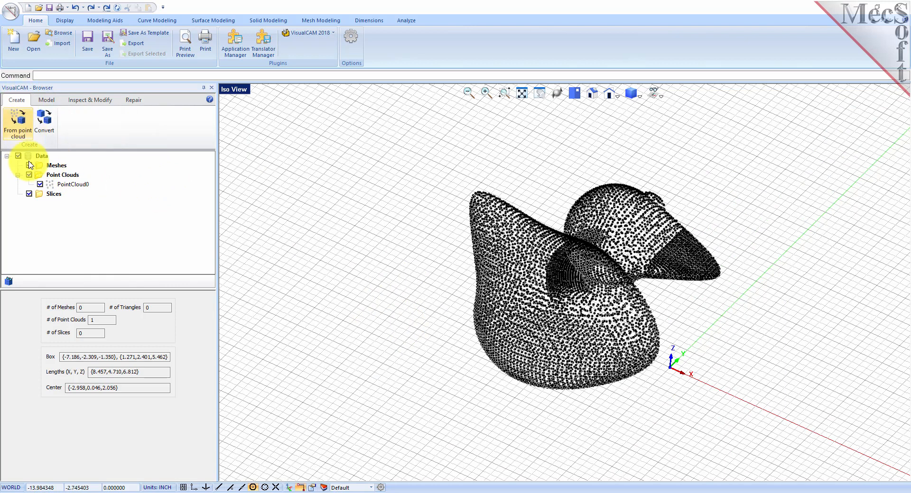
pyautogui.moveTo(17, 120)
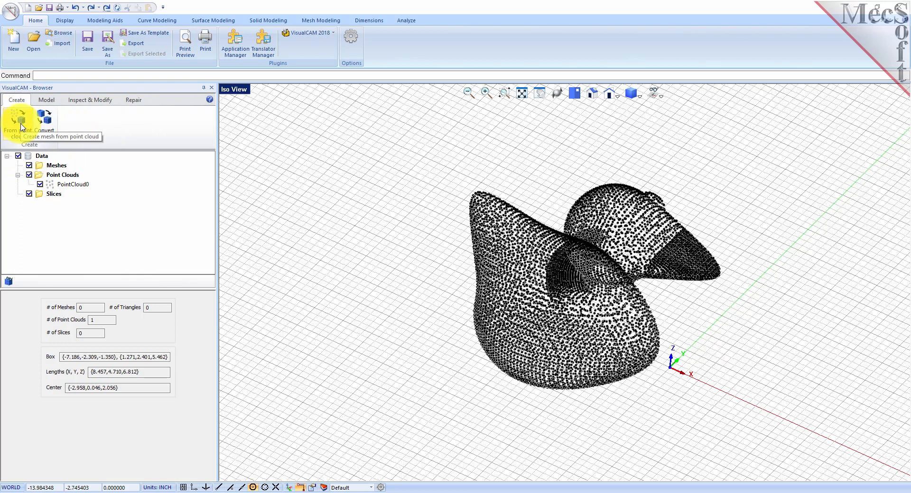
# Step: Generate a mesh from PointCloud0 with multiplier 2.5, maximum angle 120 and search radius 1
pyautogui.click(17, 124)
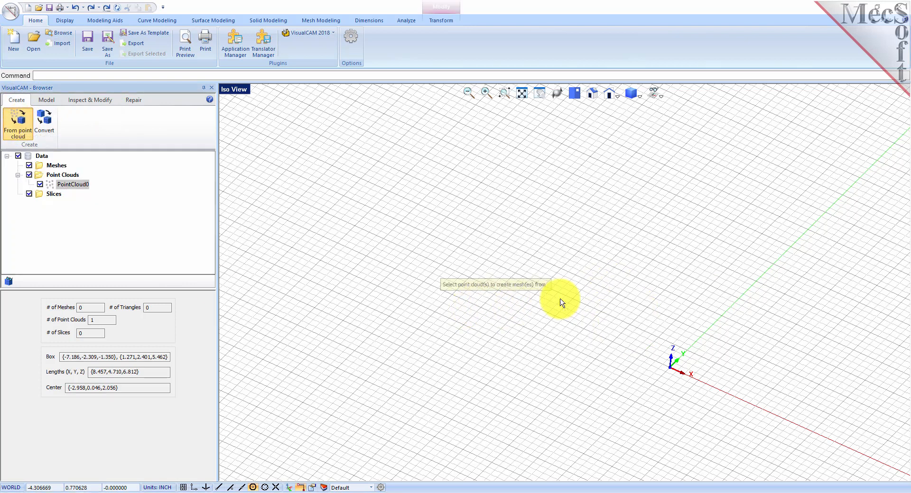
pyautogui.moveTo(404, 259)
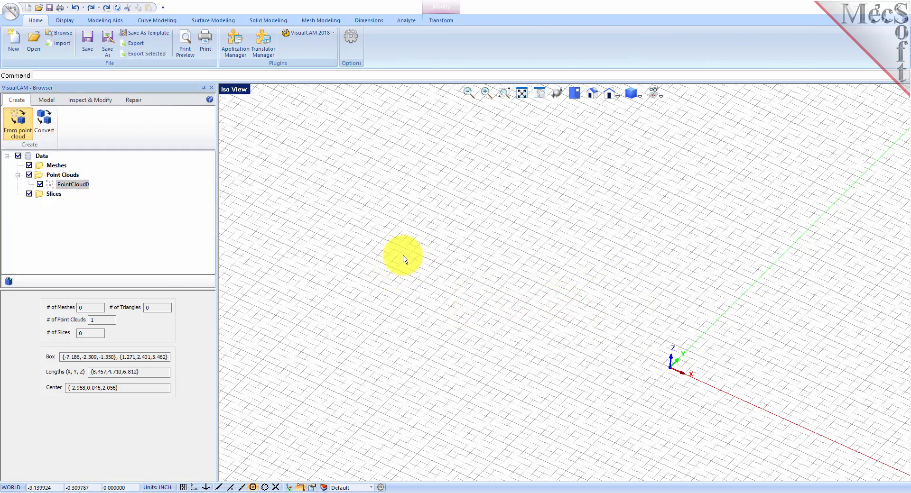
pyautogui.click(17, 124)
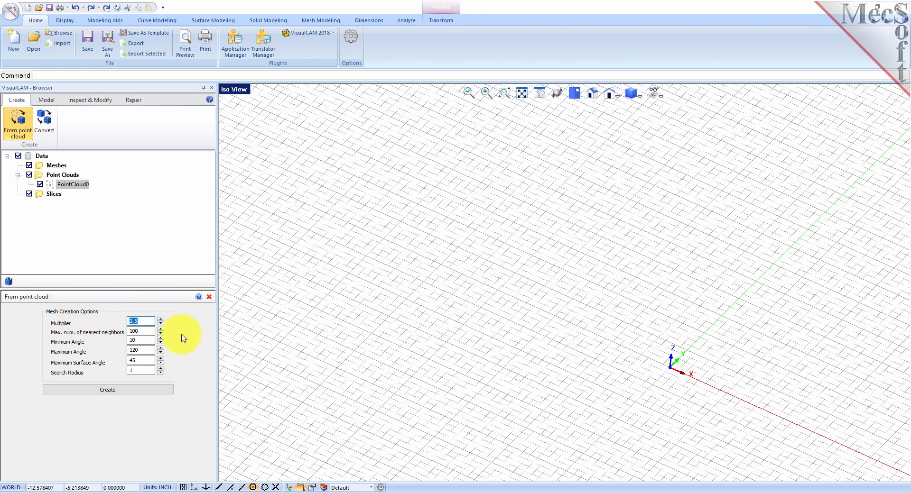
pyautogui.moveTo(183, 335)
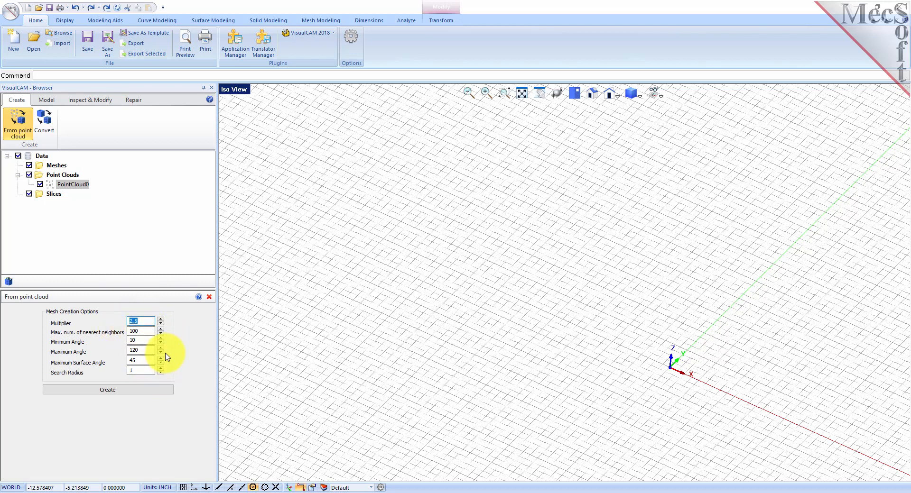
pyautogui.moveTo(193, 301)
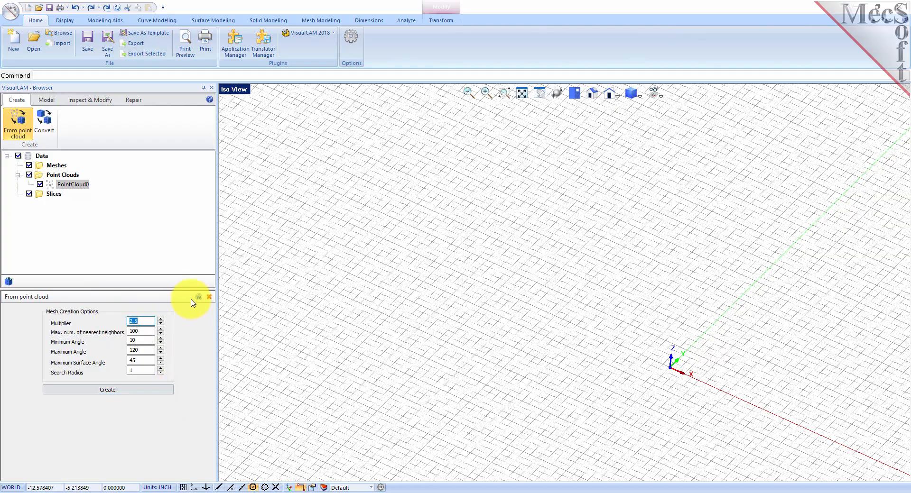
pyautogui.click(107, 389)
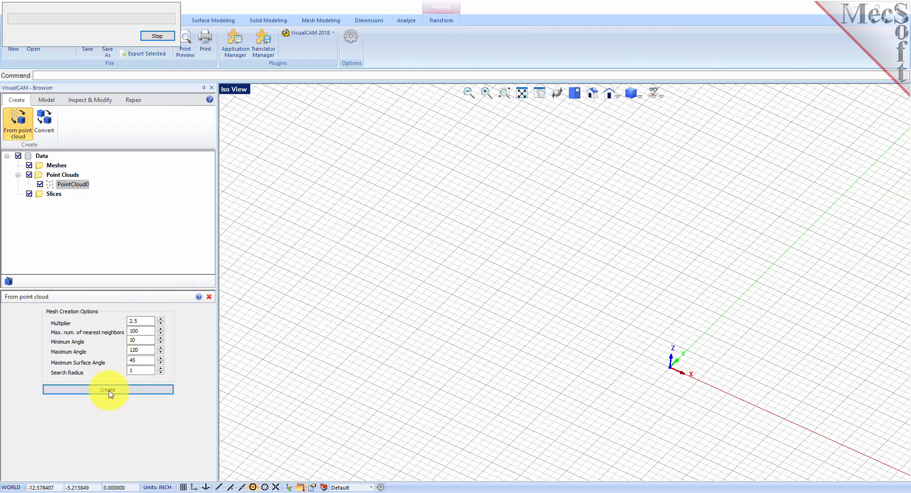
# Step: Inspect the holed Mesh0 surface and bring up the Repair tools
pyautogui.click(107, 388)
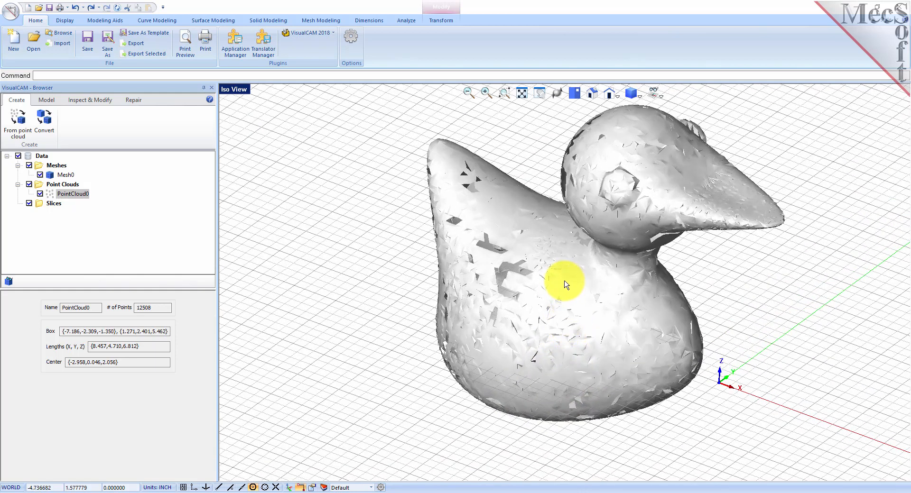
pyautogui.moveTo(496, 268)
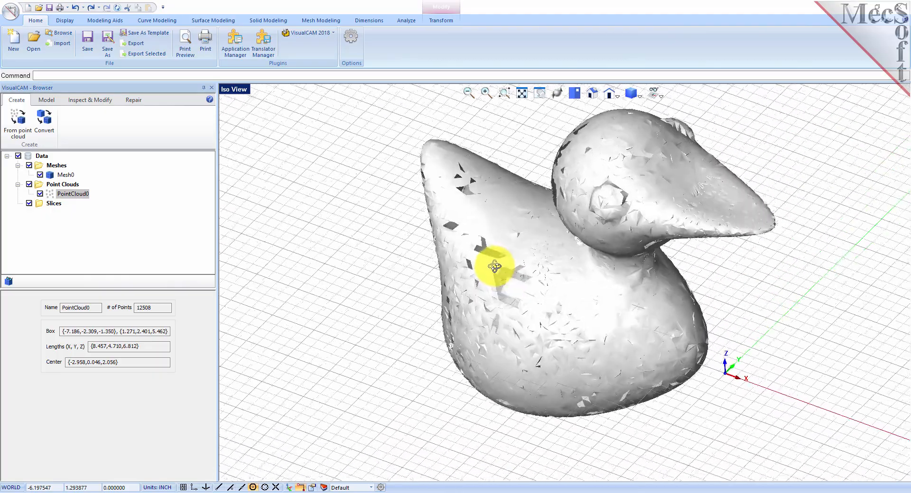
pyautogui.moveTo(496, 268); pyautogui.dragTo(496, 257)
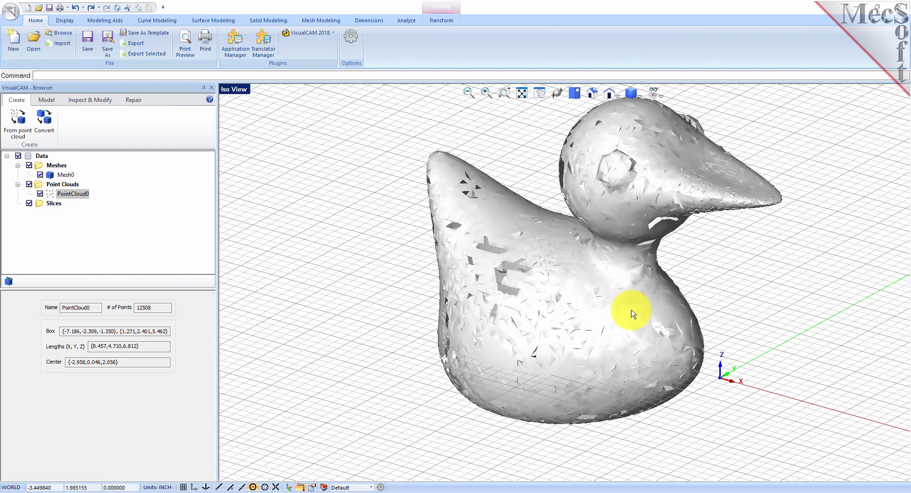
pyautogui.moveTo(102, 113)
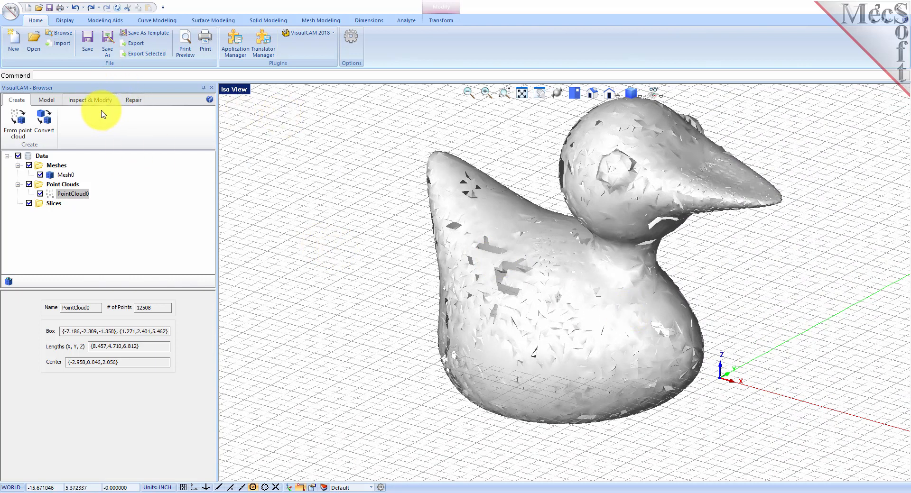
pyautogui.click(90, 100)
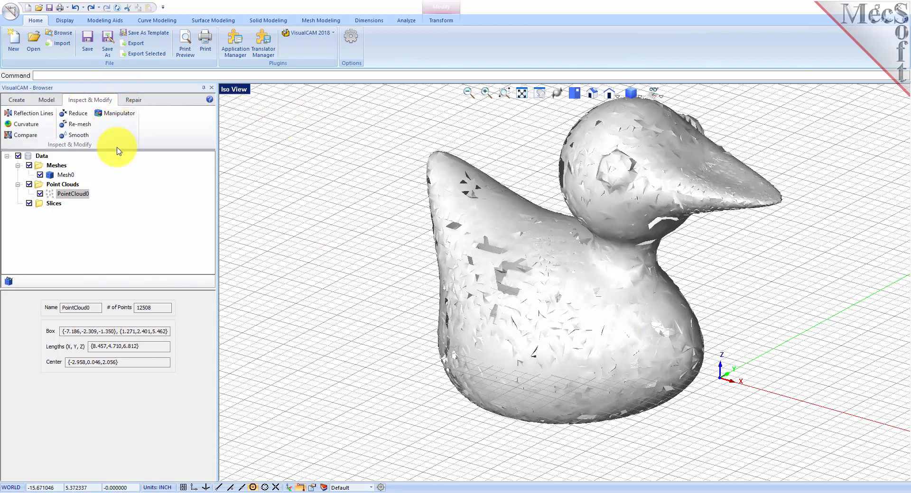
pyautogui.click(133, 100)
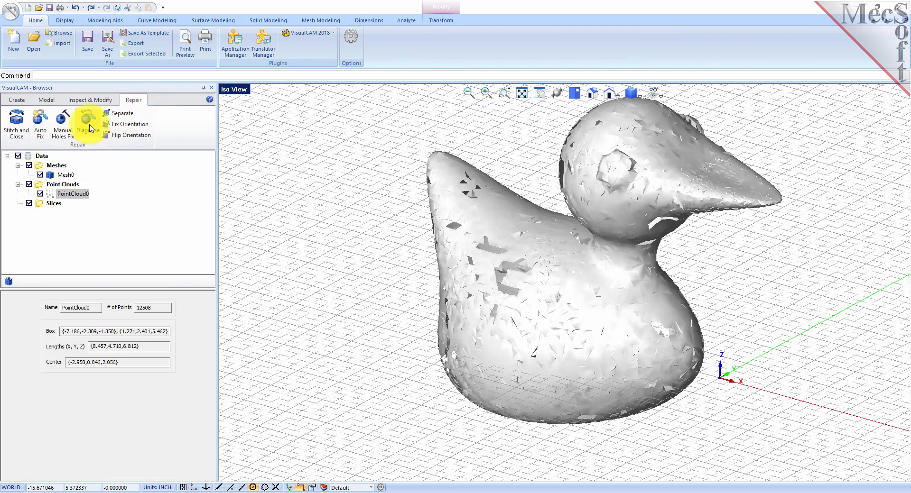
# Step: Diagnose Mesh0, flagging aspect-ratio, large-angle and valence-3 defects, then close the check results
pyautogui.click(74, 193)
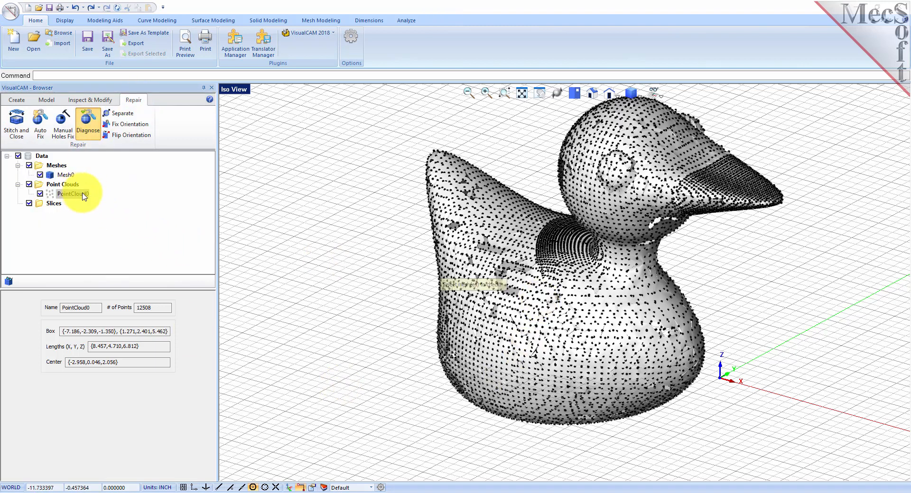
pyautogui.click(66, 174)
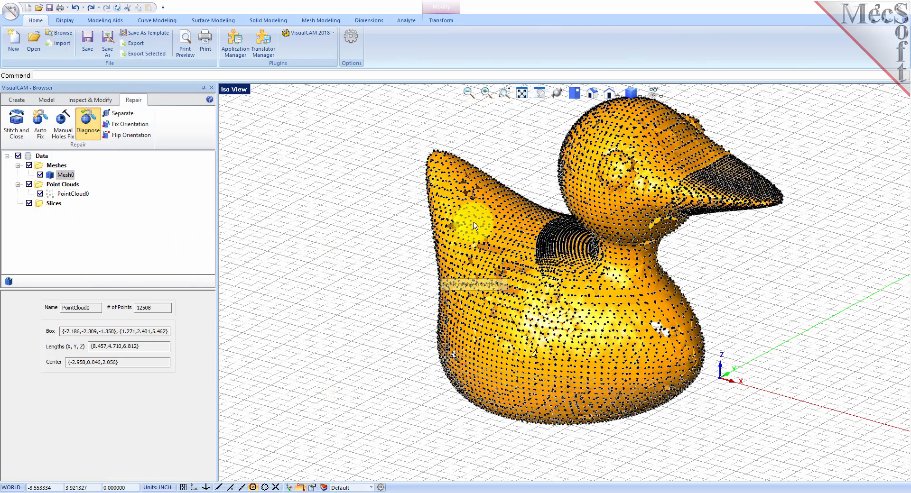
pyautogui.click(87, 123)
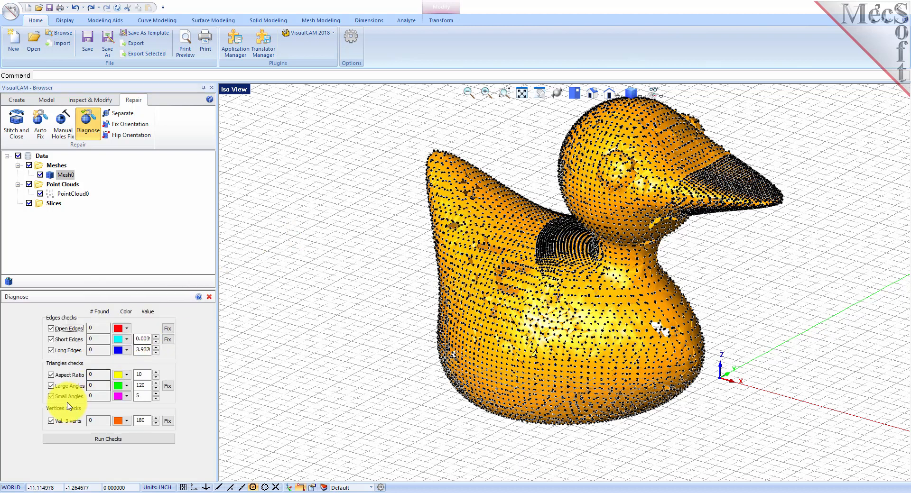
pyautogui.click(108, 438)
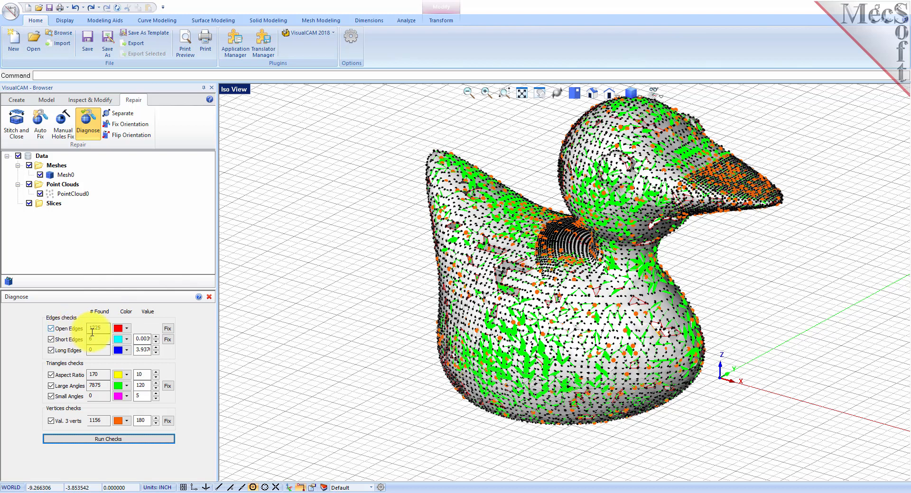
pyautogui.click(126, 328)
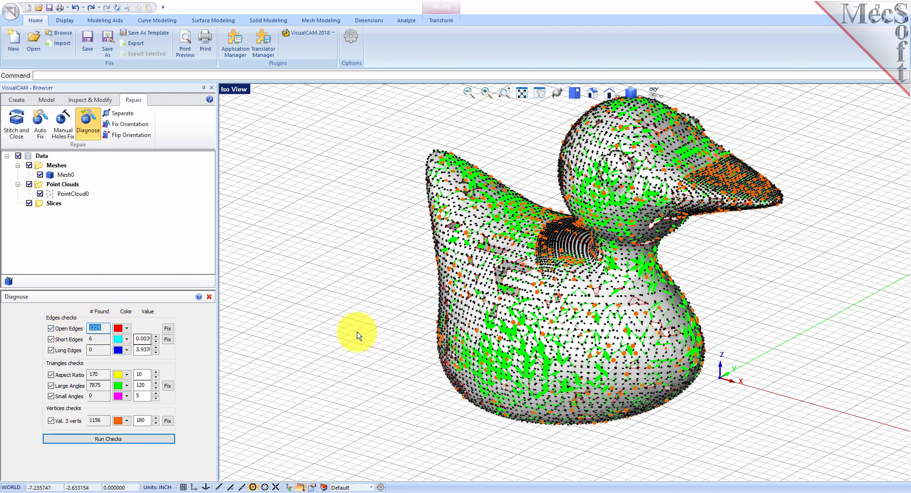
pyautogui.moveTo(558, 345)
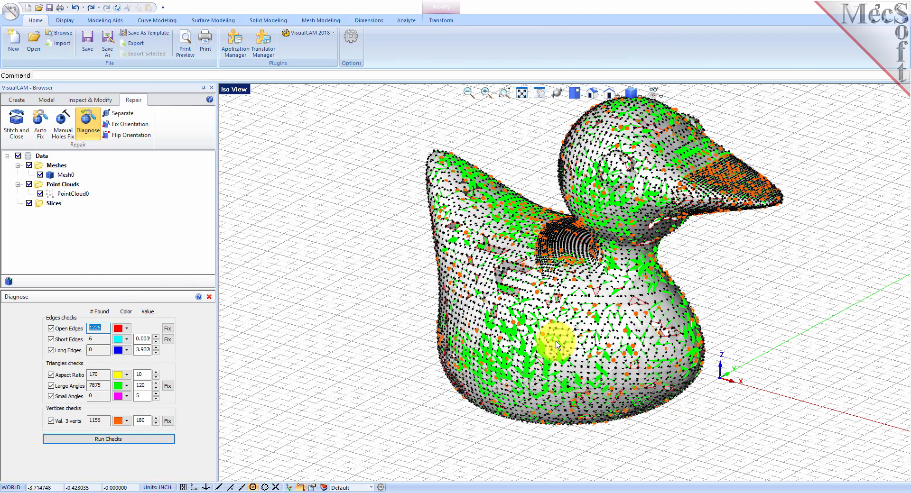
pyautogui.moveTo(106, 362)
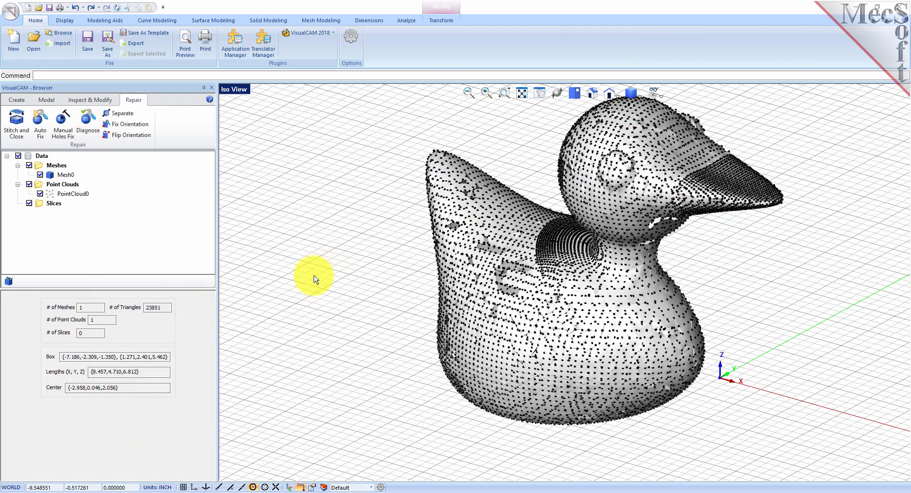
pyautogui.moveTo(364, 264)
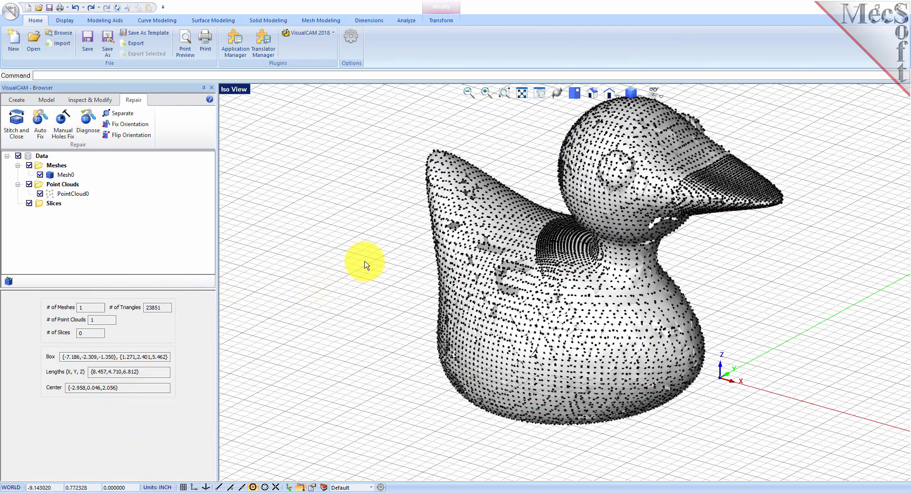
pyautogui.moveTo(388, 248)
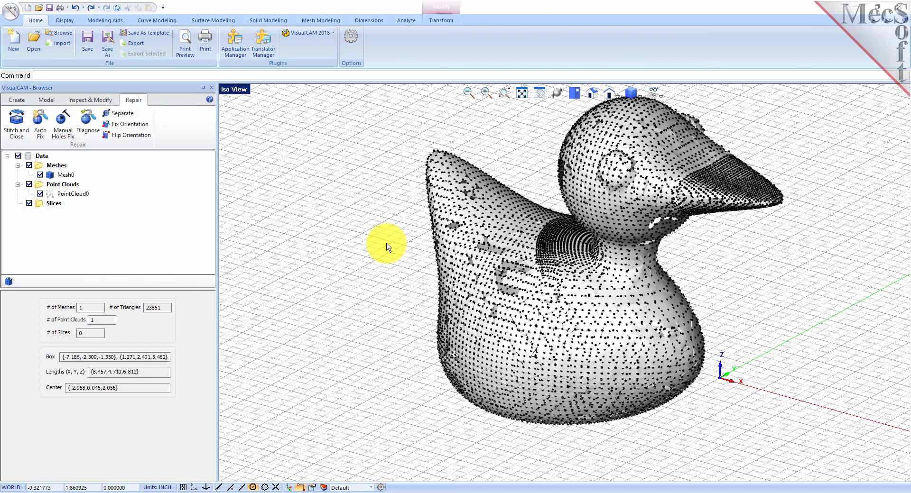
pyautogui.moveTo(416, 213)
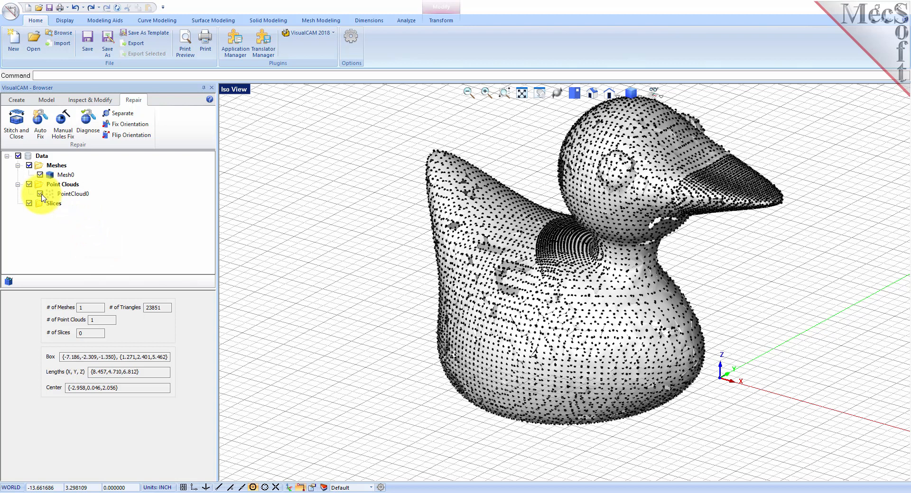
# Step: Hide PointCloud0 and start Auto Fix repair on the duck mesh
pyautogui.click(38, 193)
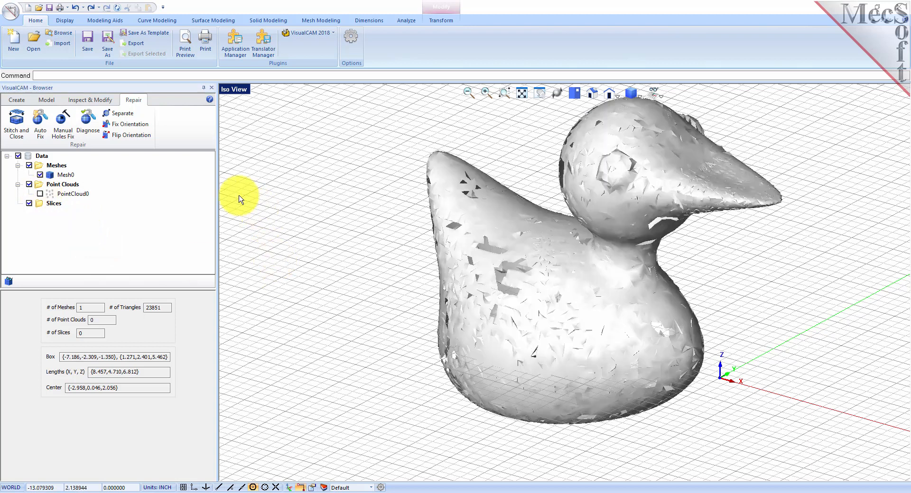
pyautogui.moveTo(166, 194)
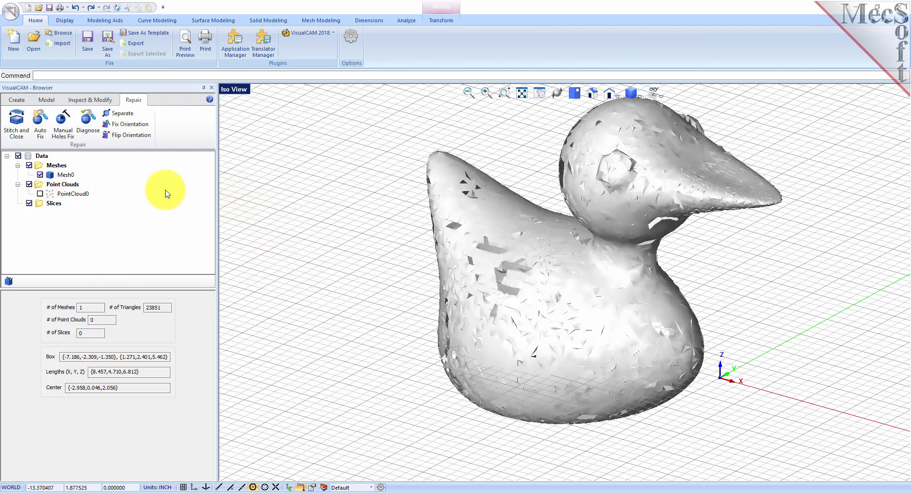
pyautogui.click(40, 123)
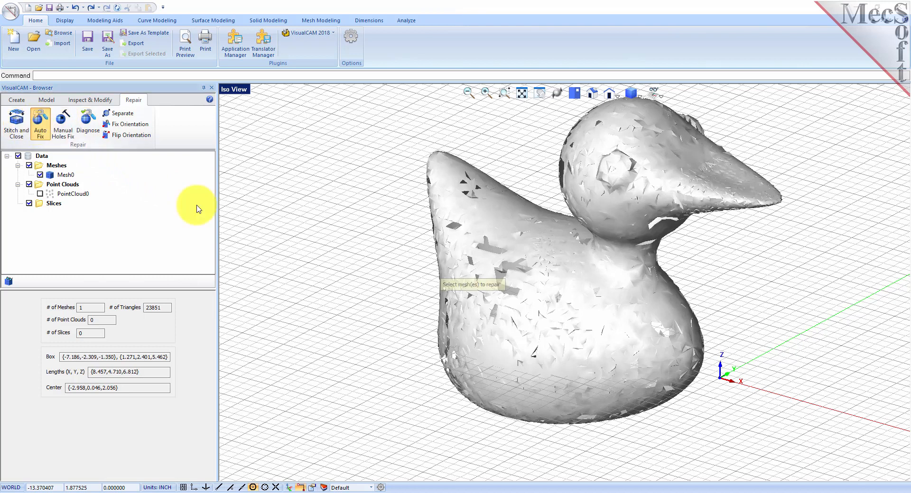
pyautogui.moveTo(382, 270)
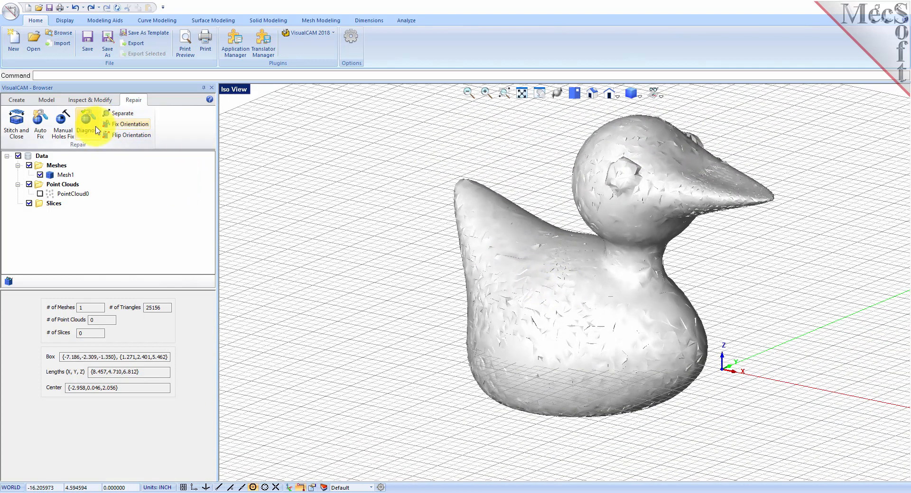
pyautogui.click(88, 125)
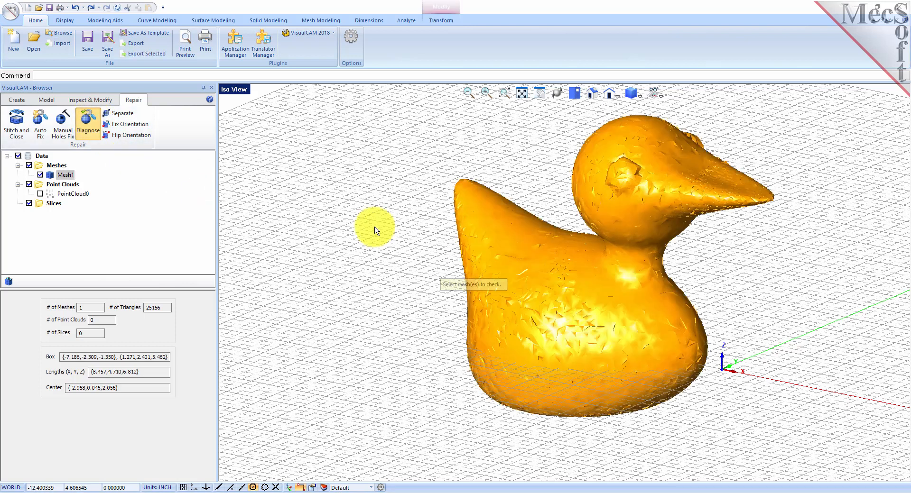
pyautogui.click(87, 122)
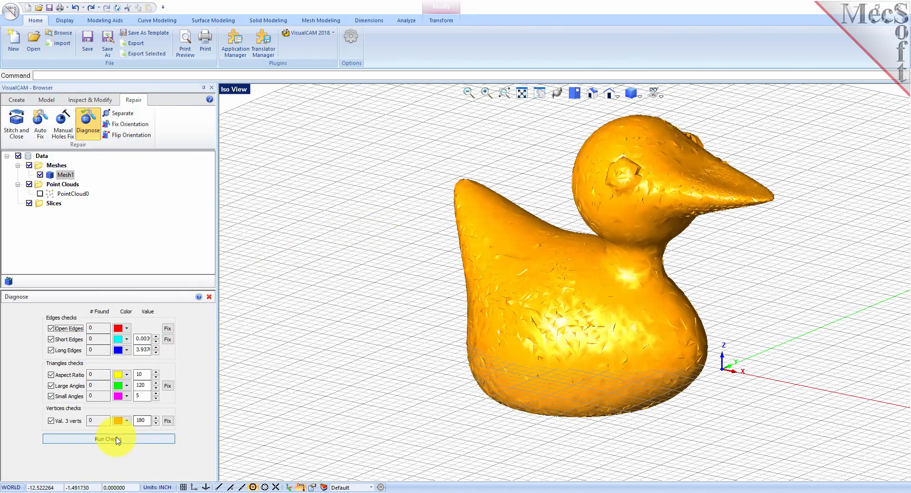
pyautogui.click(108, 438)
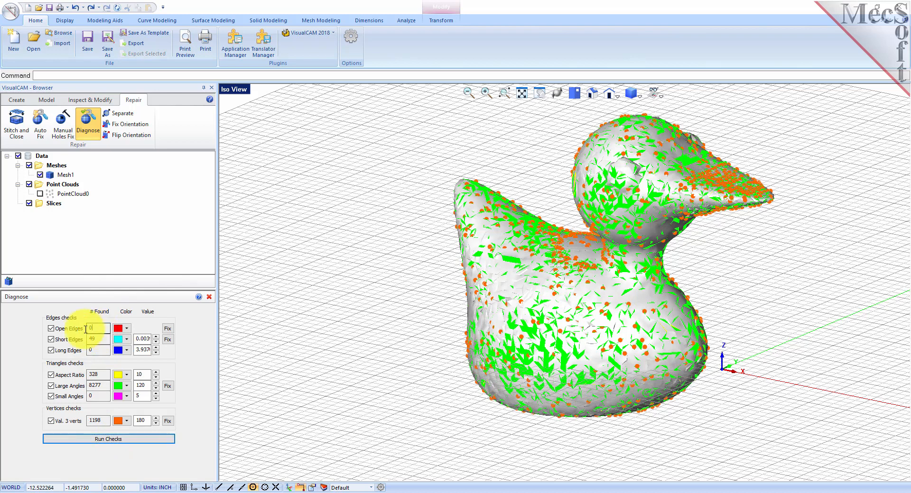
pyautogui.moveTo(223, 332)
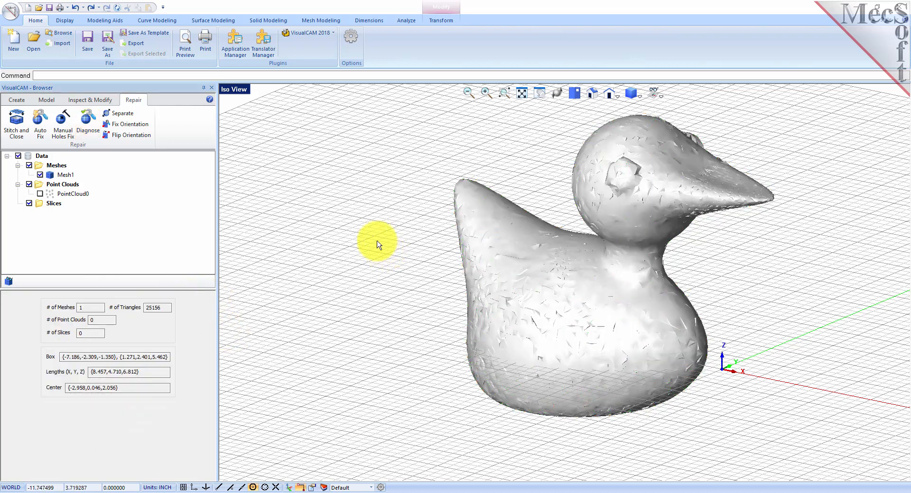
pyautogui.moveTo(429, 262)
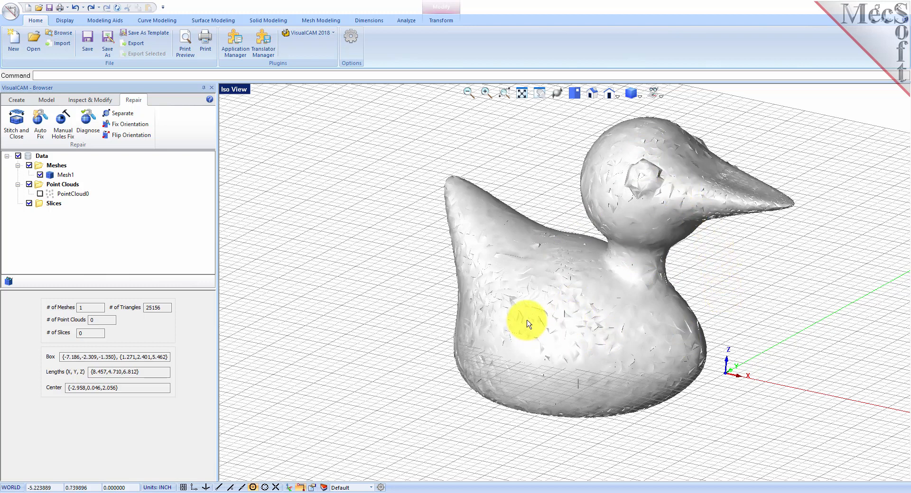
pyautogui.moveTo(605, 327)
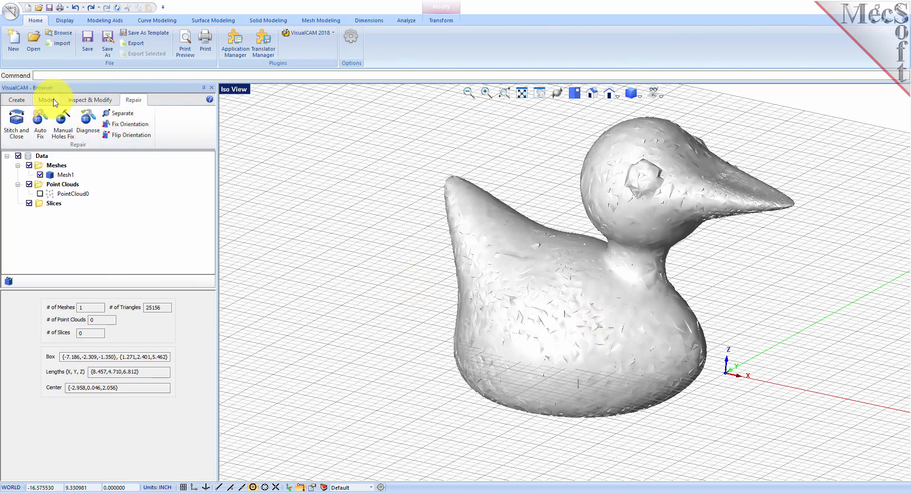
# Step: Re-mesh the duck uniformly with edge length 0.125 and 4 iterations into Mesh2
pyautogui.click(89, 99)
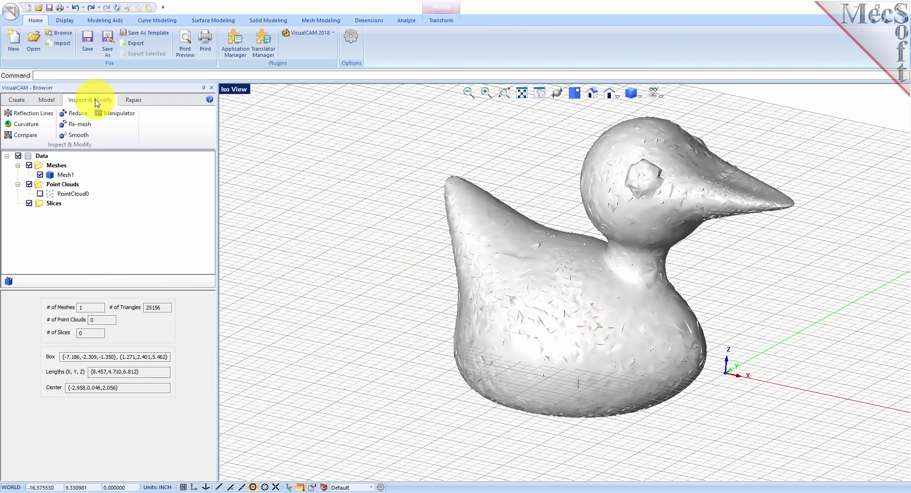
pyautogui.click(79, 124)
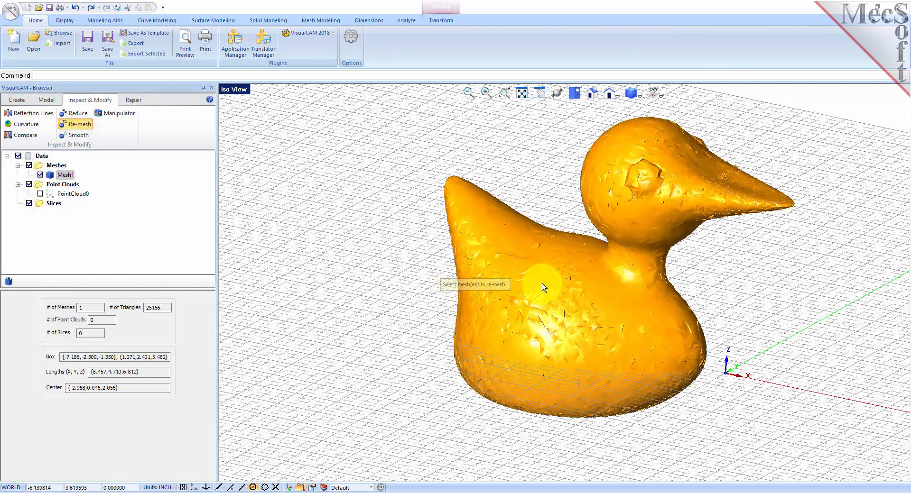
pyautogui.click(78, 123)
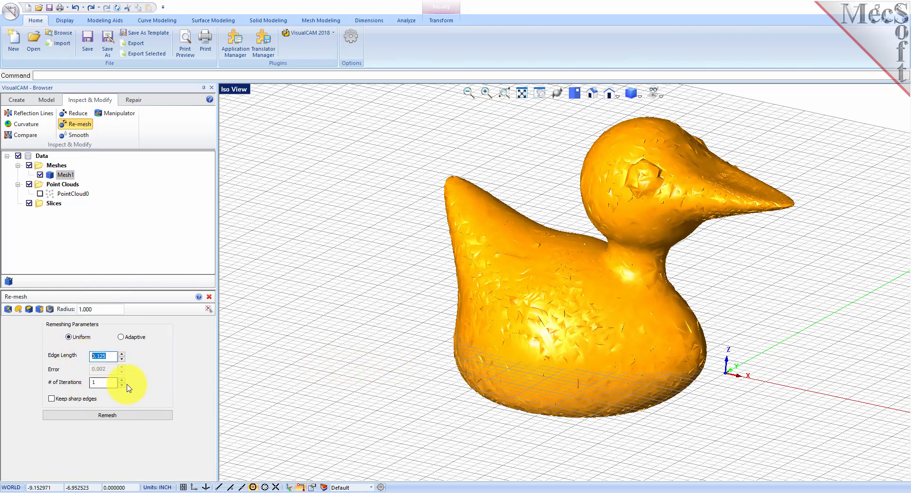
pyautogui.click(122, 380)
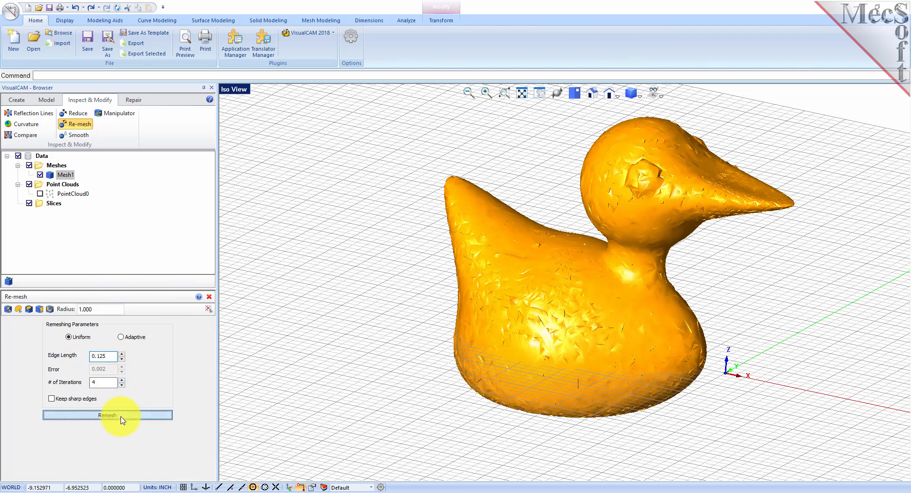
pyautogui.click(107, 415)
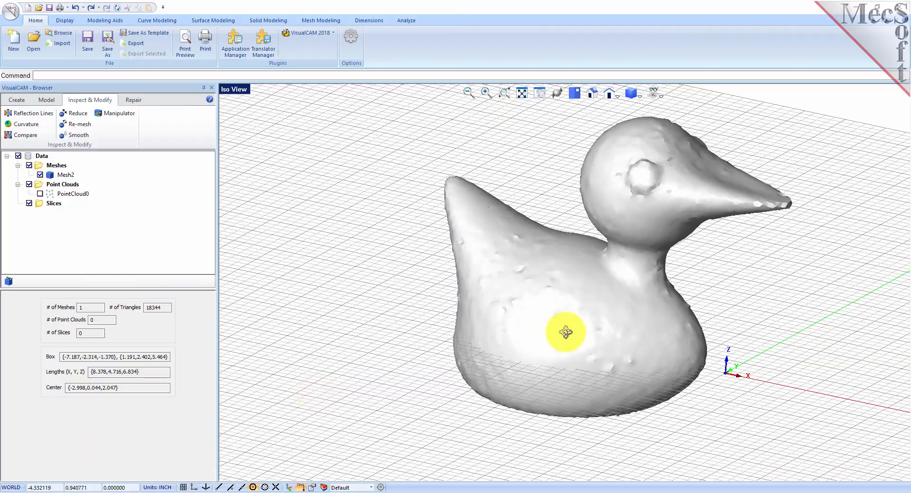
# Step: Switch the display mode to Shading+Edges so Mesh2's triangle edges show over the shaded duck
pyautogui.moveTo(563, 332); pyautogui.dragTo(563, 318)
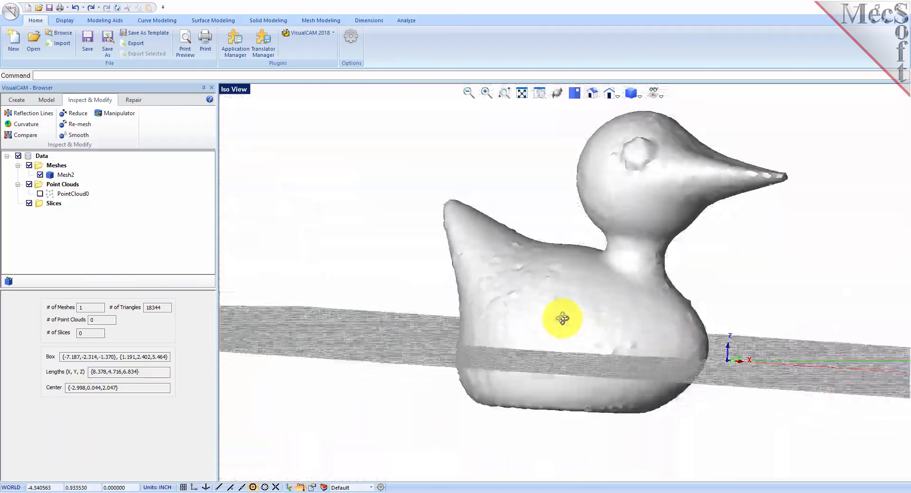
pyautogui.moveTo(562, 318); pyautogui.dragTo(584, 273)
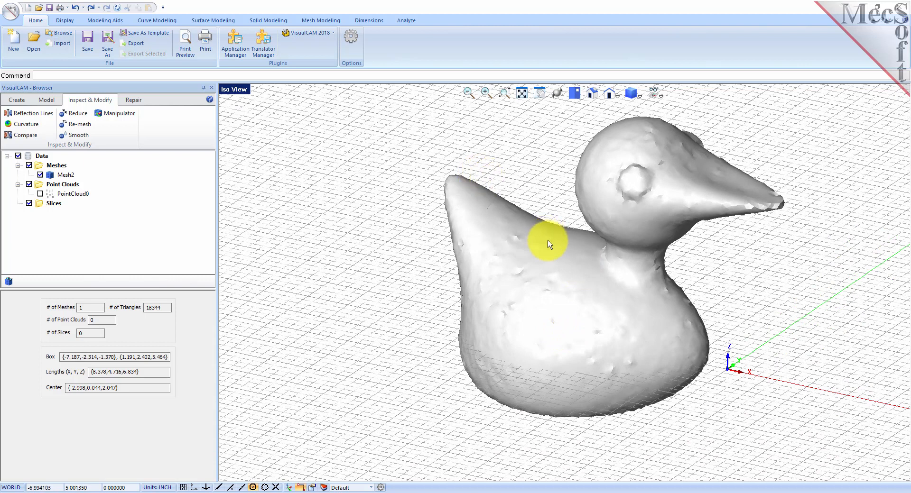
pyautogui.click(630, 93)
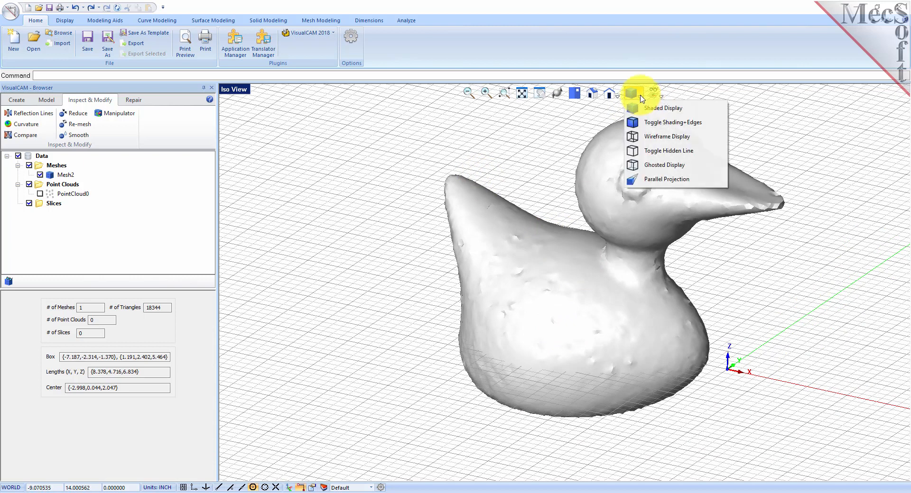
pyautogui.moveTo(672, 123)
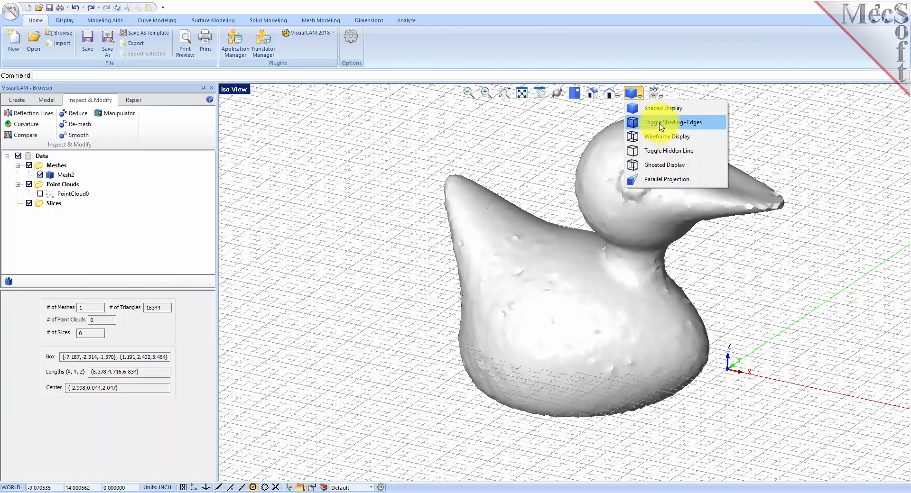
pyautogui.click(673, 122)
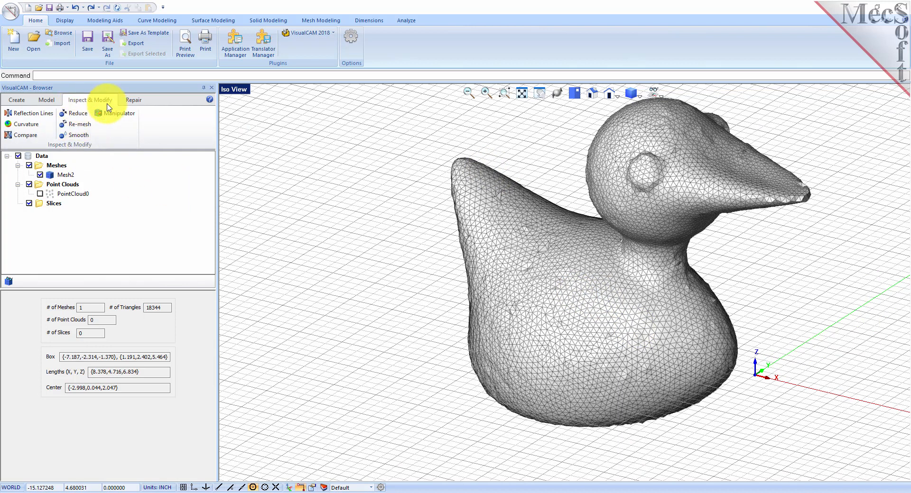
# Step: Smooth Mesh2 in both directions with 4 iterations, producing the softer 18336-triangle Mesh3
pyautogui.click(79, 135)
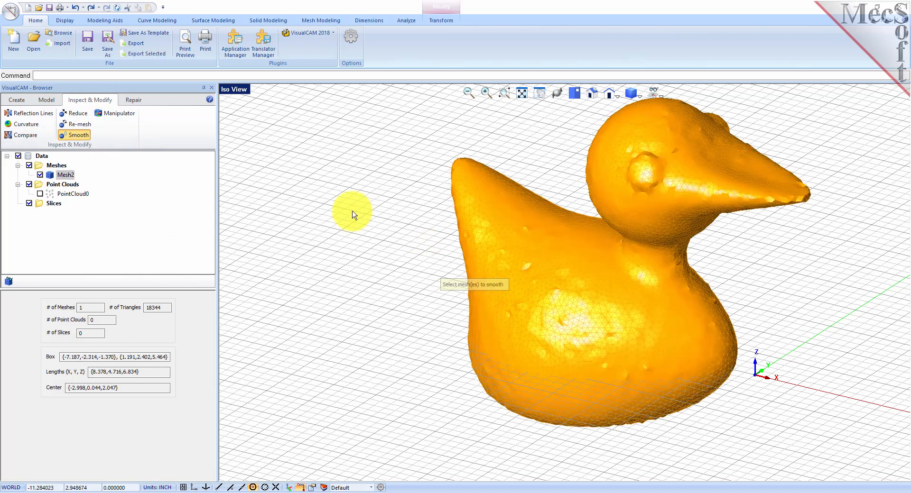
pyautogui.click(79, 135)
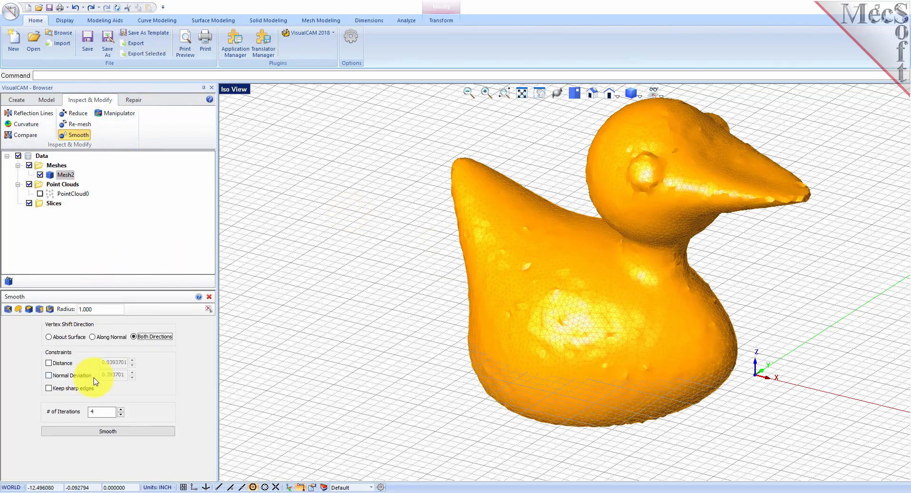
pyautogui.moveTo(99, 347)
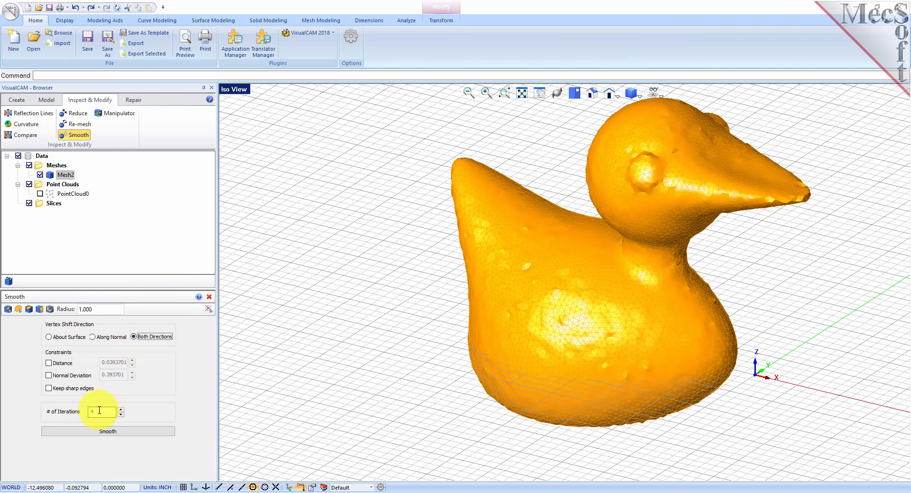
pyautogui.click(107, 431)
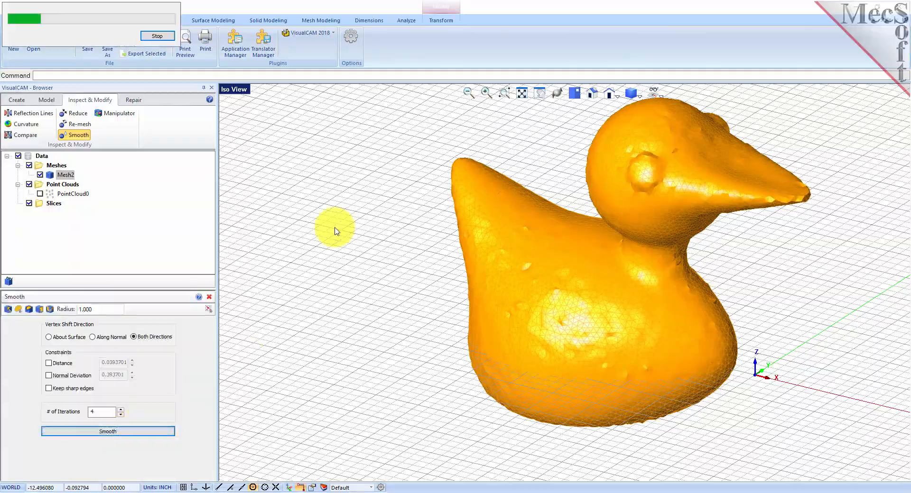
pyautogui.click(107, 431)
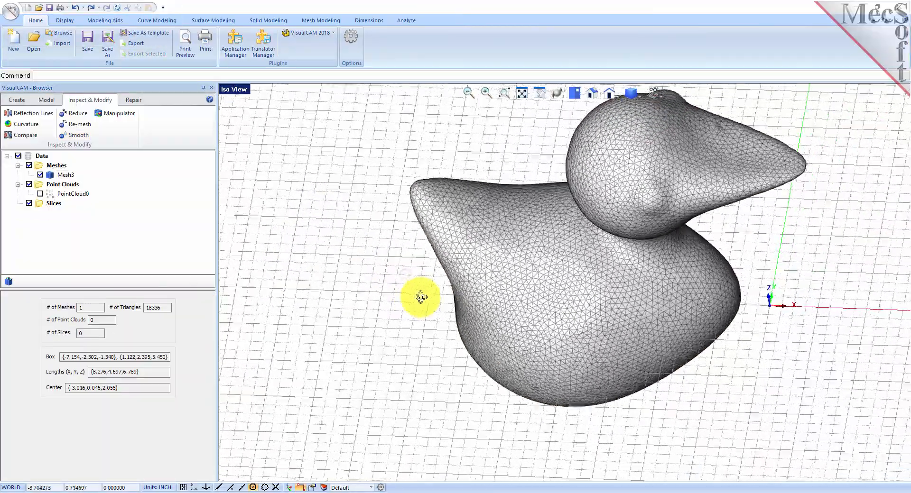
pyautogui.moveTo(418, 296); pyautogui.dragTo(523, 325)
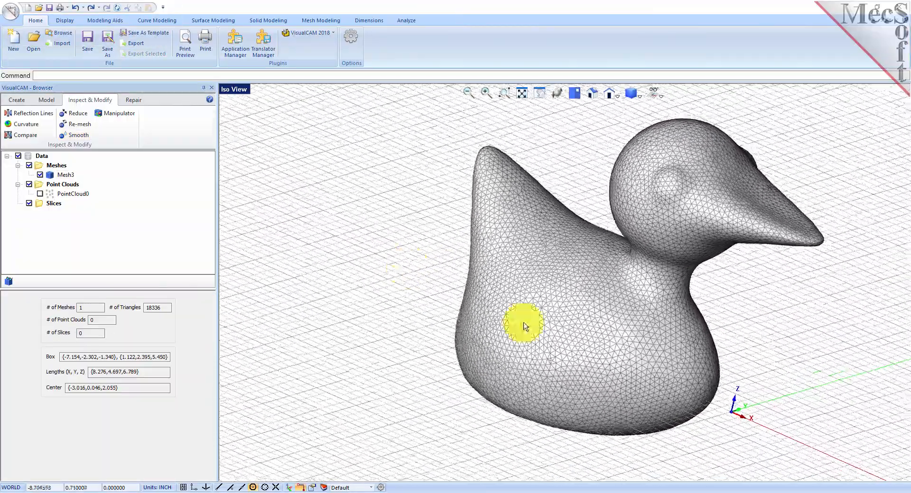
pyautogui.scroll(3)
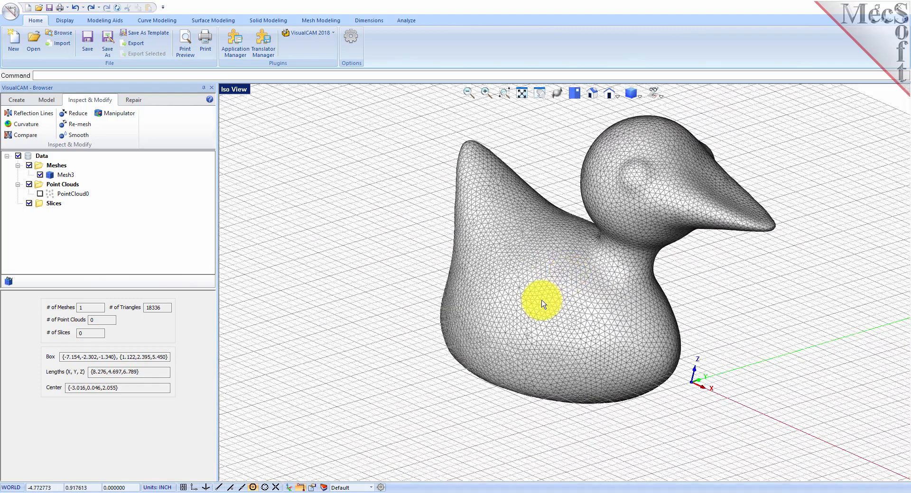
pyautogui.moveTo(460, 301)
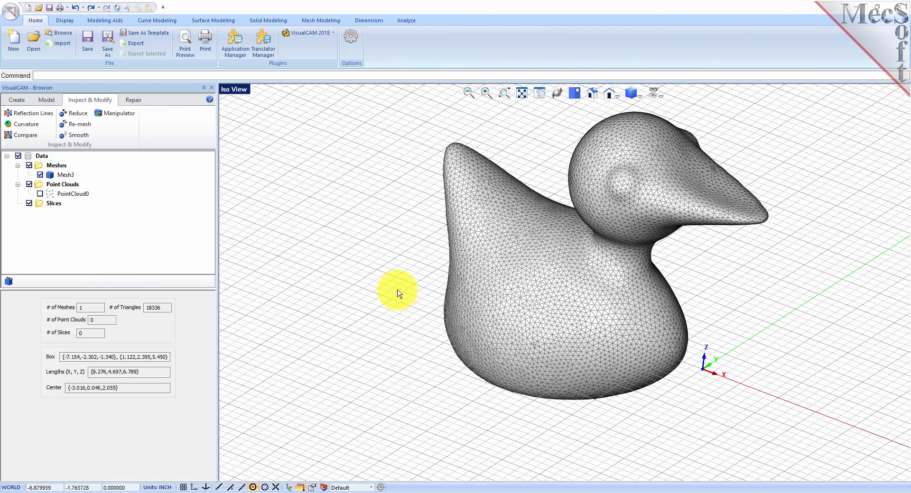
pyautogui.moveTo(115, 148)
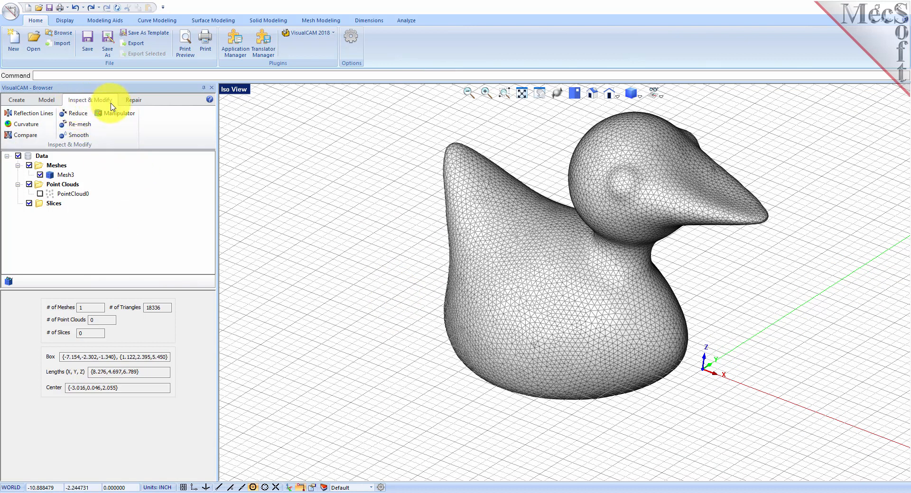
pyautogui.moveTo(30, 112)
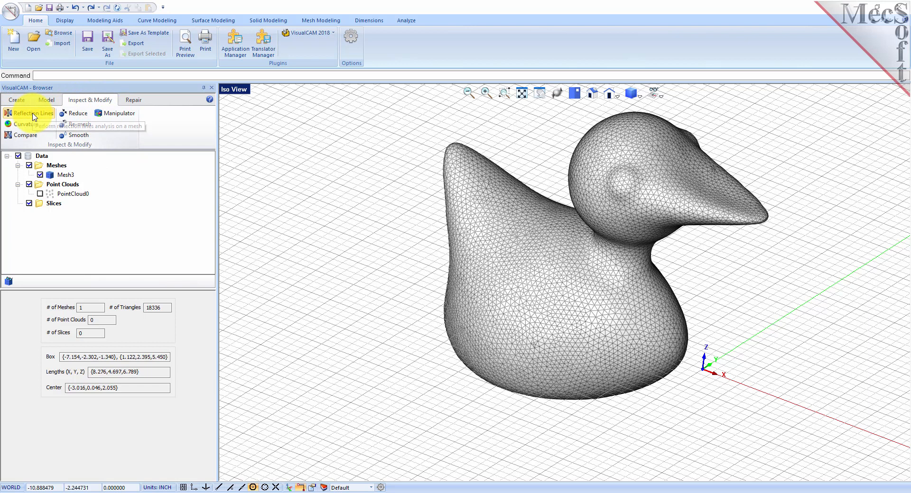
# Step: Render 10 vertical reflection lines on Mesh3 and inspect the stripes from several angles
pyautogui.click(33, 113)
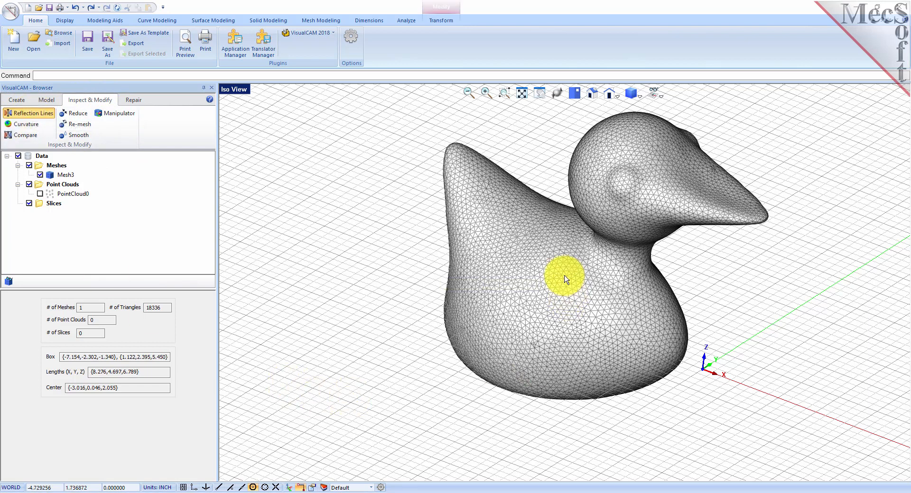
pyautogui.click(32, 113)
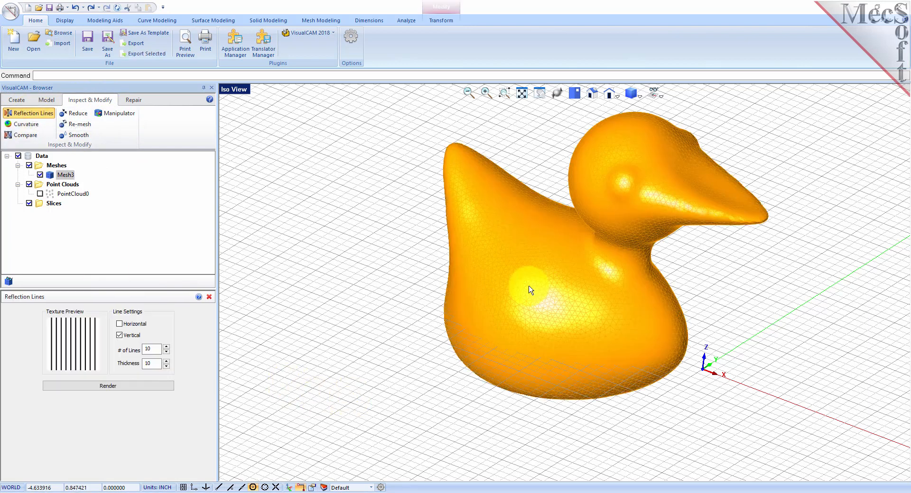
pyautogui.click(107, 386)
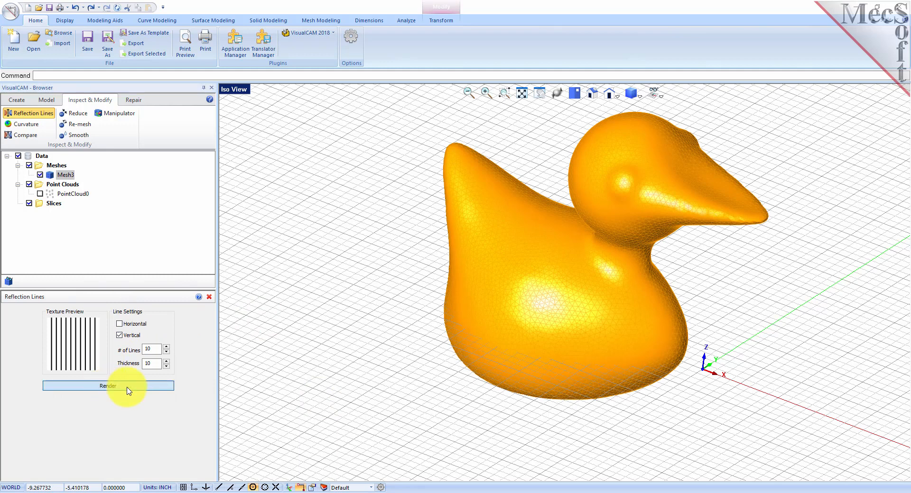
pyautogui.click(107, 386)
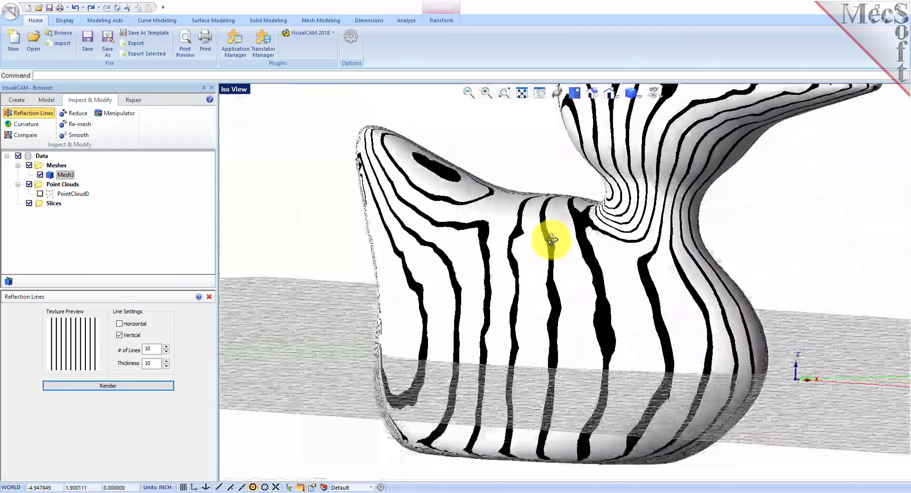
pyautogui.moveTo(552, 240); pyautogui.dragTo(556, 254)
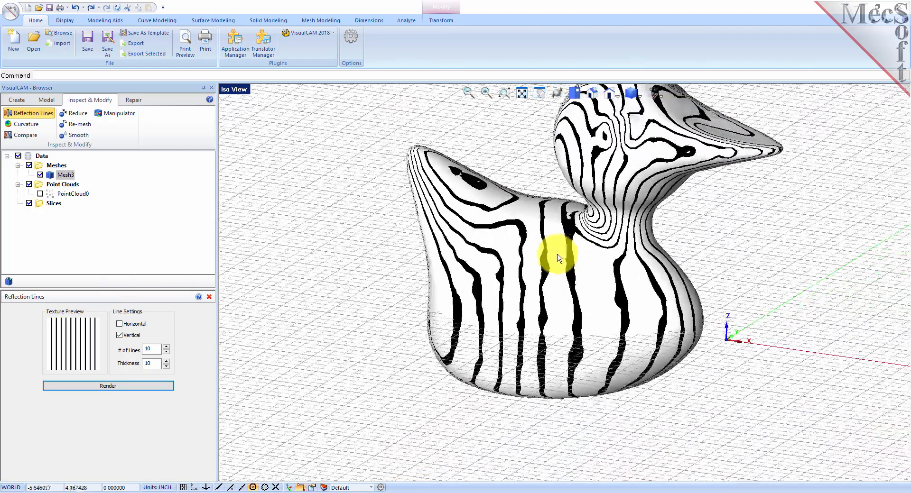
pyautogui.moveTo(560, 259); pyautogui.dragTo(572, 197)
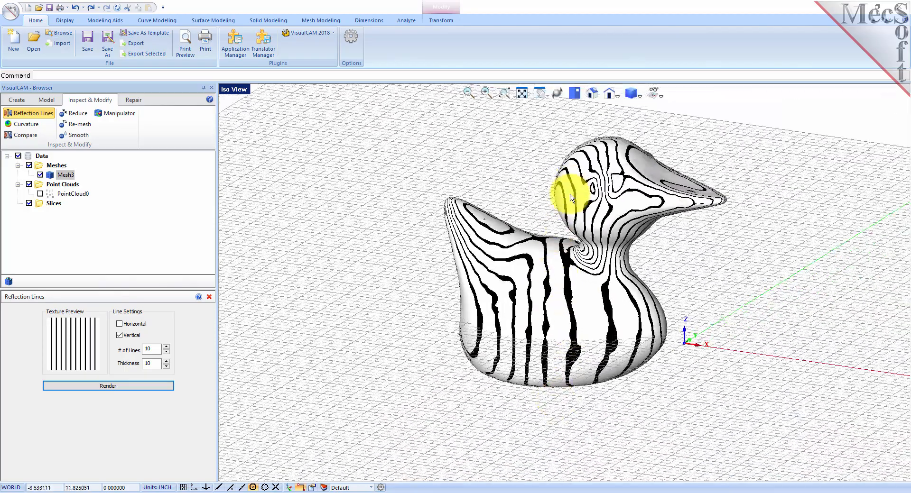
pyautogui.moveTo(572, 197); pyautogui.dragTo(581, 311)
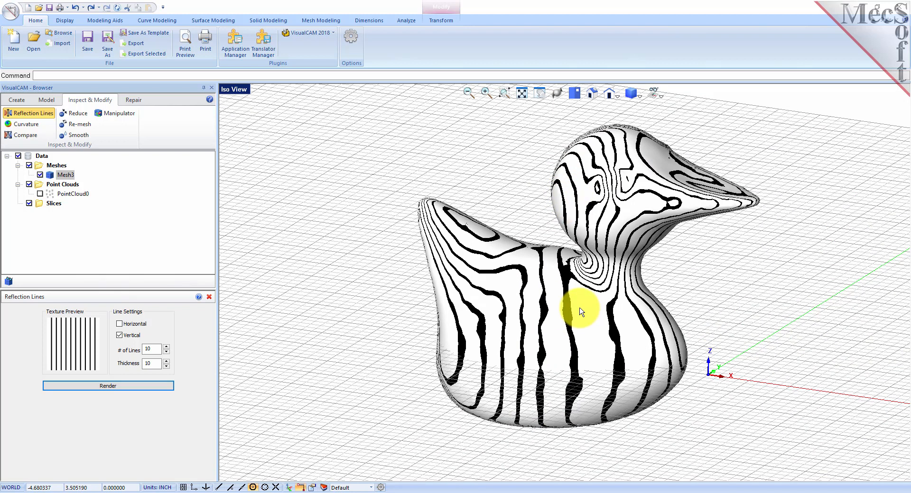
pyautogui.moveTo(61, 152)
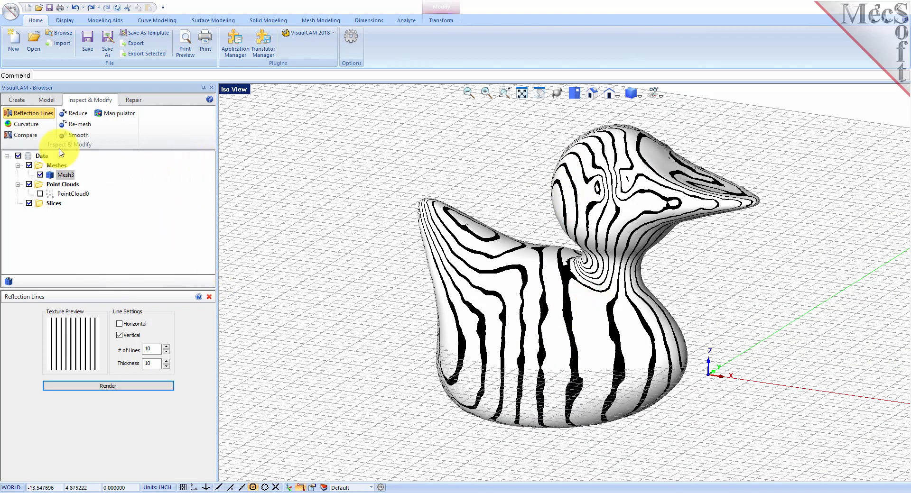
# Step: Run a Mean curvature analysis colouring the duck with red hotspots on beak, eye and tail
pyautogui.click(26, 124)
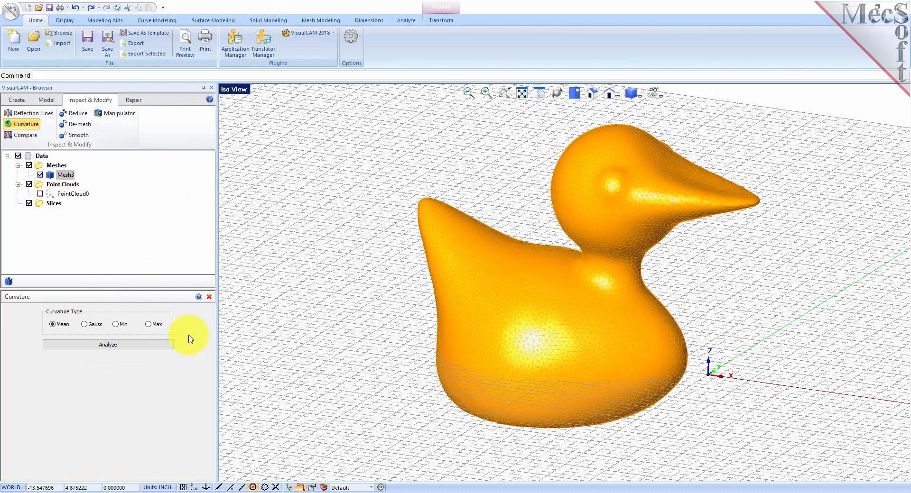
pyautogui.click(107, 344)
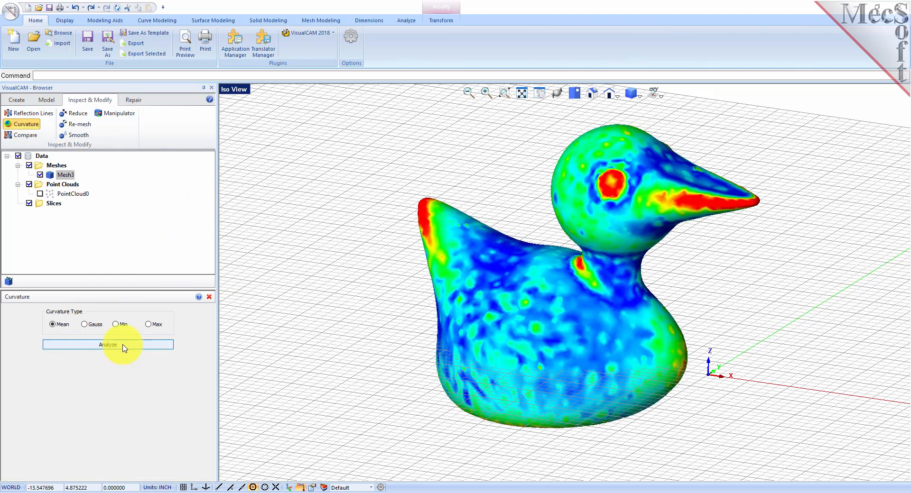
pyautogui.moveTo(447, 243)
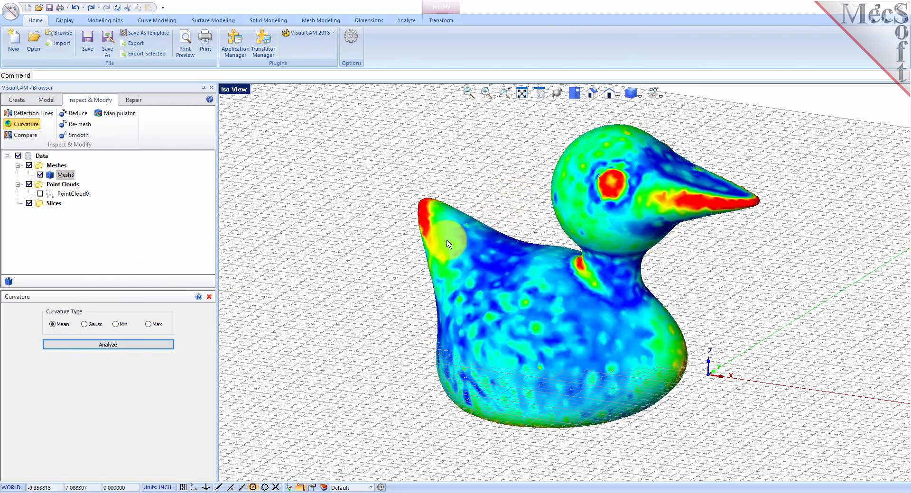
pyautogui.moveTo(604, 298)
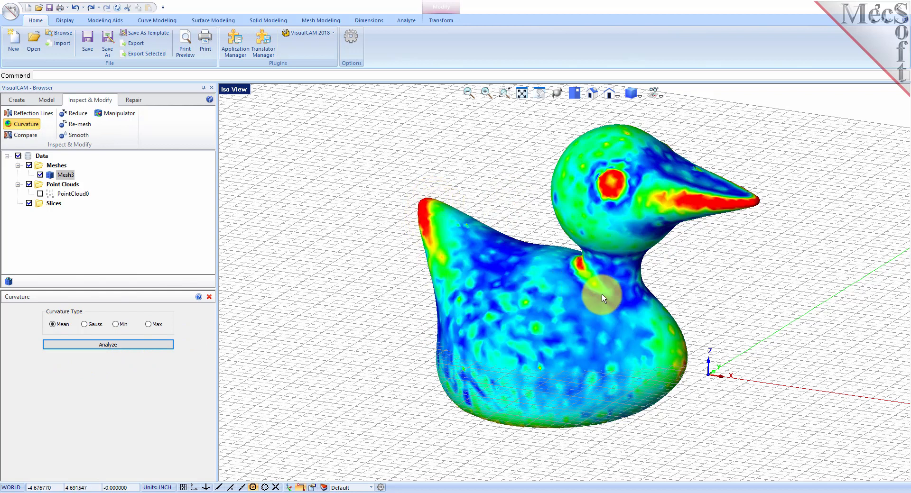
pyautogui.click(107, 344)
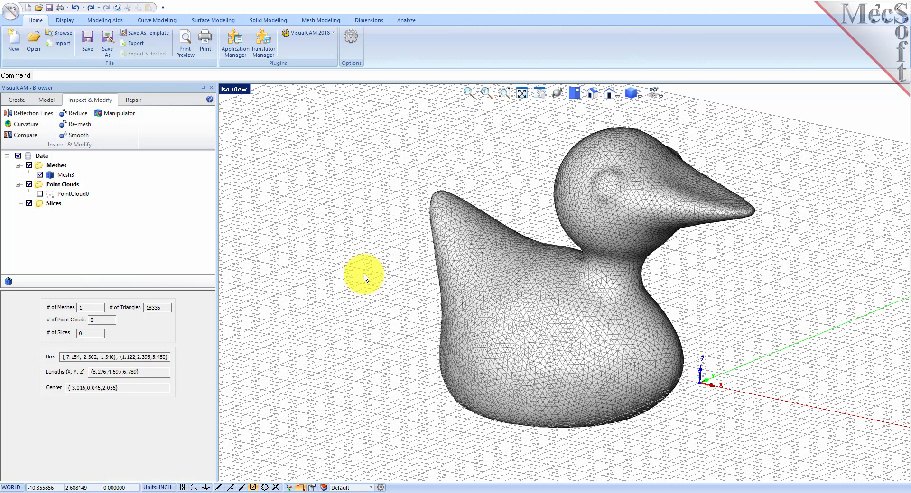
pyautogui.moveTo(86, 136)
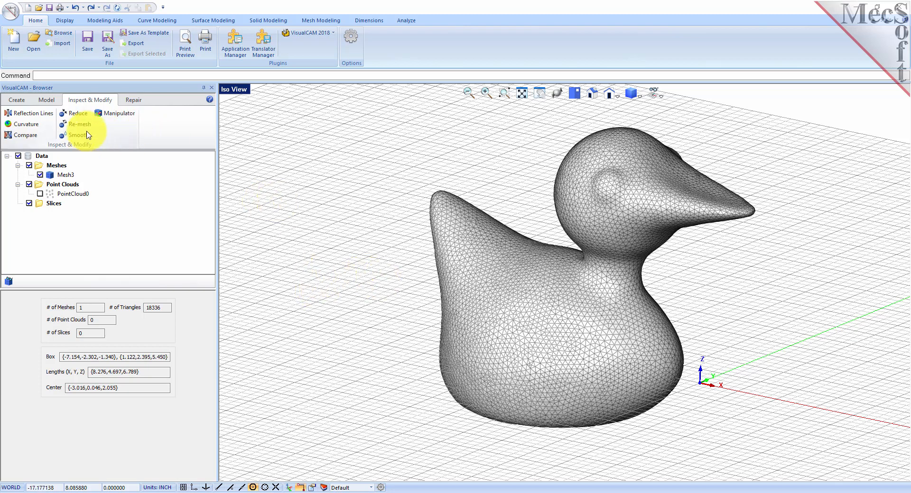
# Step: Slice the duck mesh at 0.1-inch spacing into Slice0, then hide the mesh to reveal the contours
pyautogui.click(46, 99)
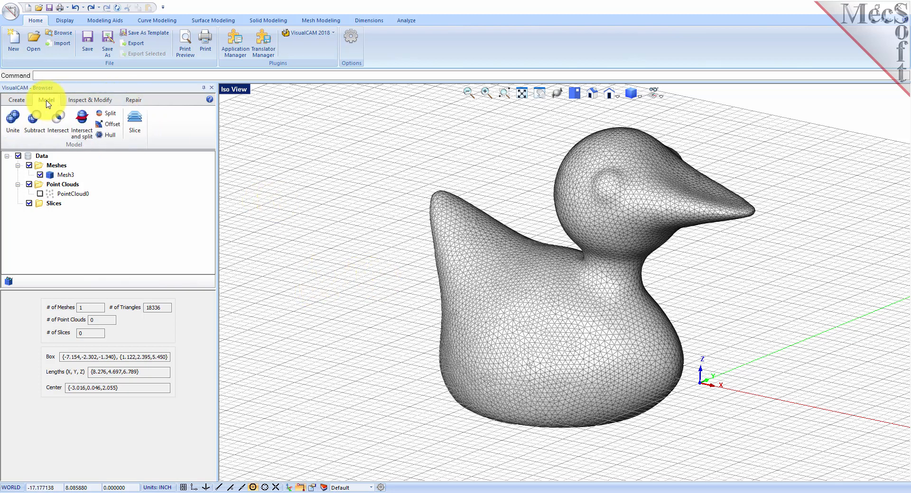
pyautogui.click(133, 119)
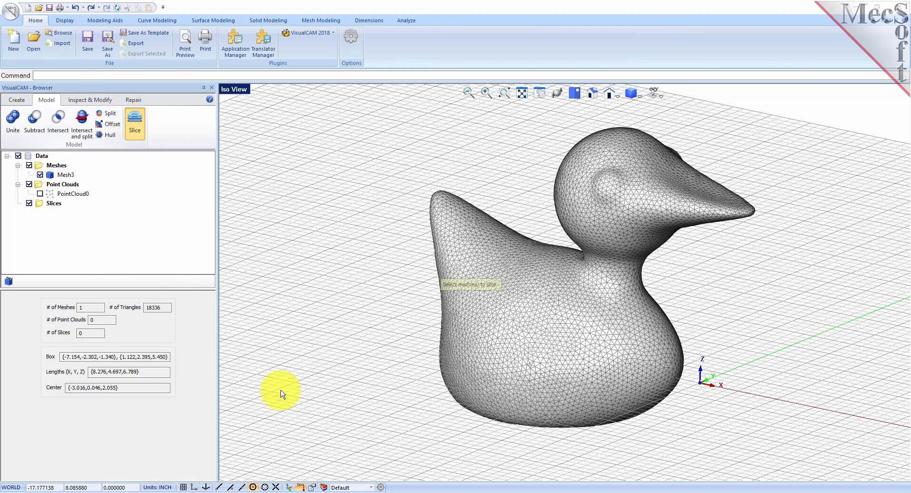
pyautogui.click(540, 317)
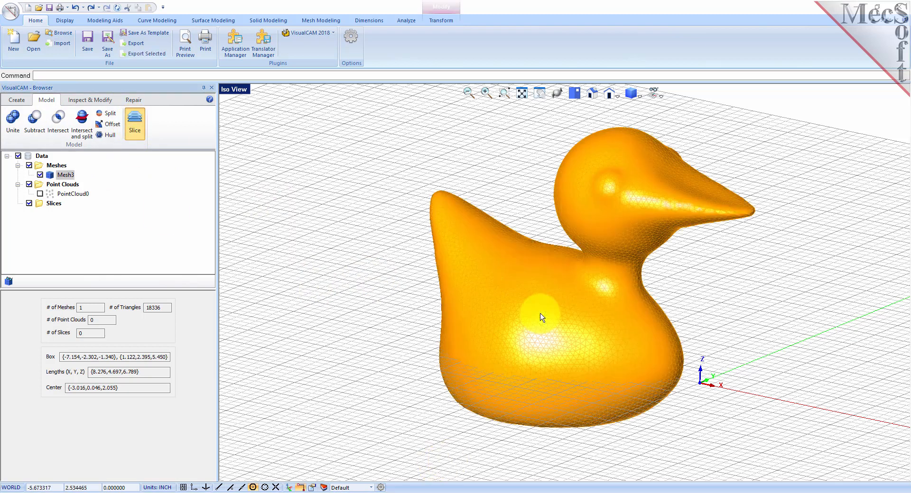
pyautogui.click(135, 118)
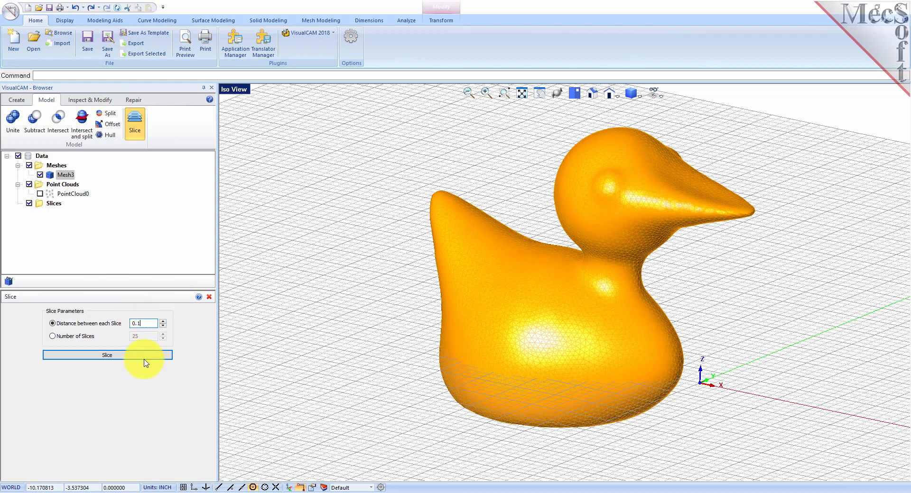
pyautogui.click(107, 354)
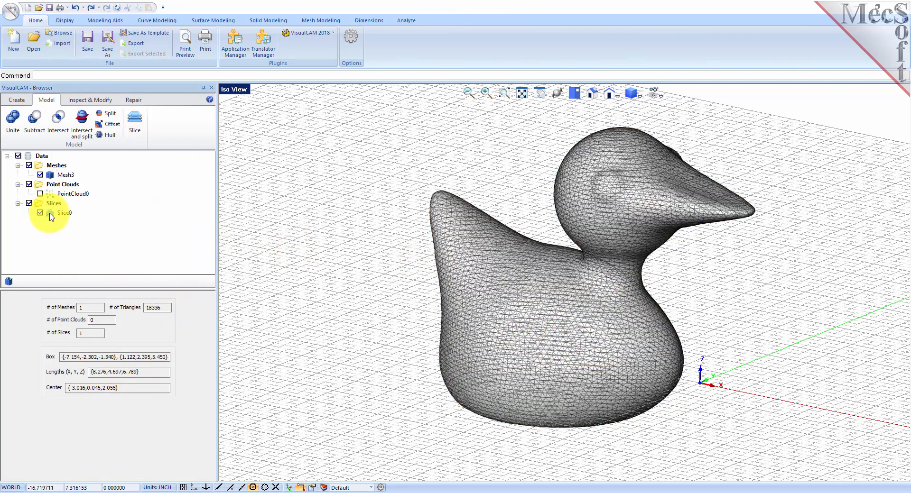
pyautogui.click(63, 214)
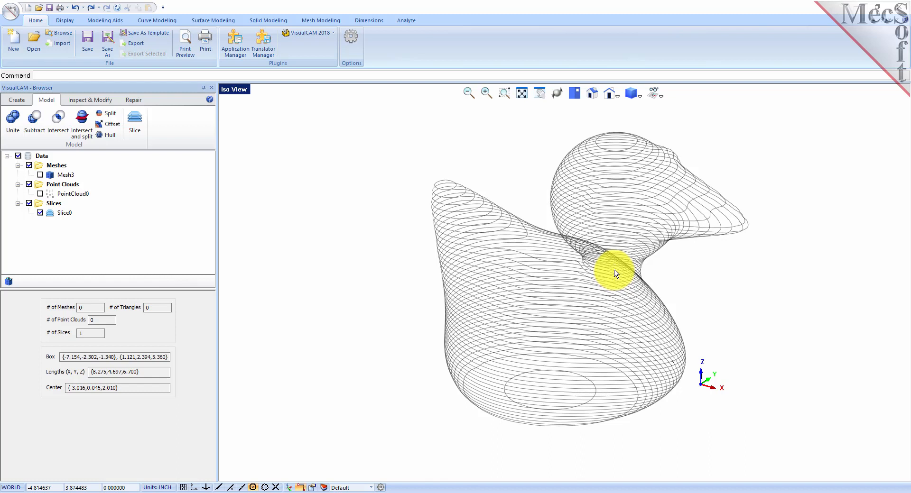
pyautogui.moveTo(624, 304)
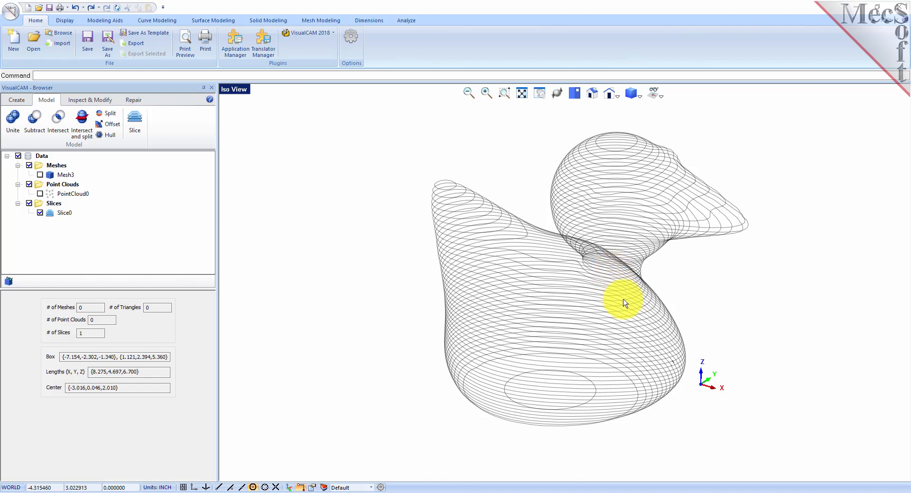
pyautogui.moveTo(608, 344)
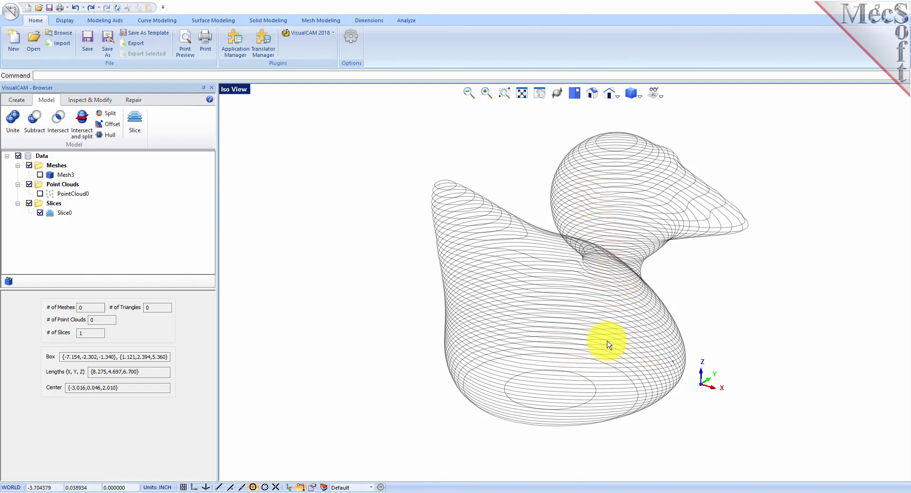
# Step: Hide Slice0 and make the Mesh3 duck visible again
pyautogui.click(63, 213)
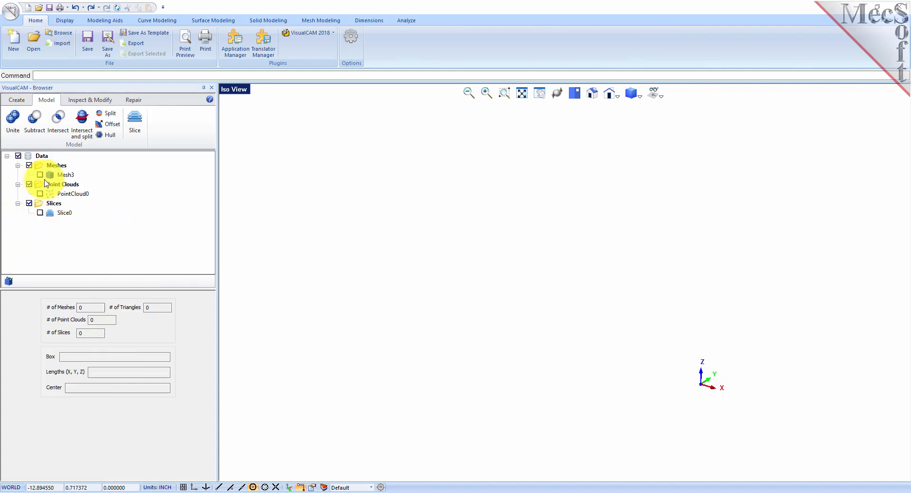
pyautogui.click(40, 175)
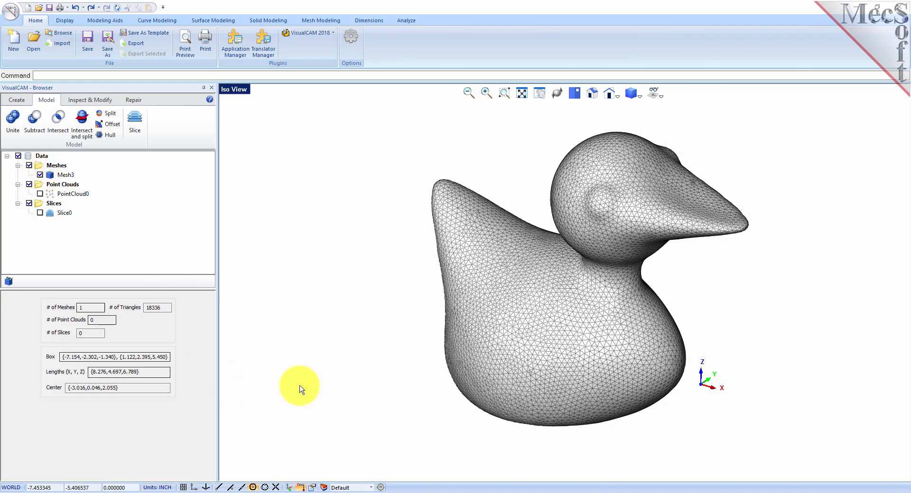
pyautogui.moveTo(105, 262)
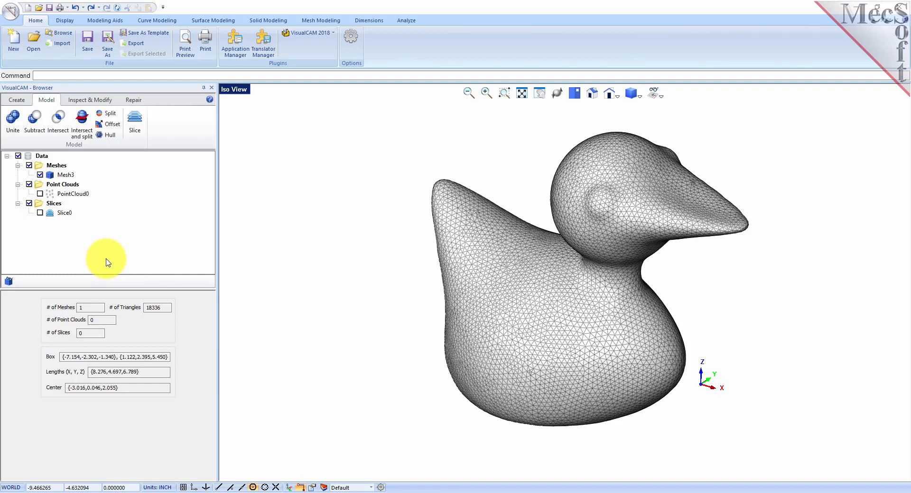
pyautogui.moveTo(95, 249)
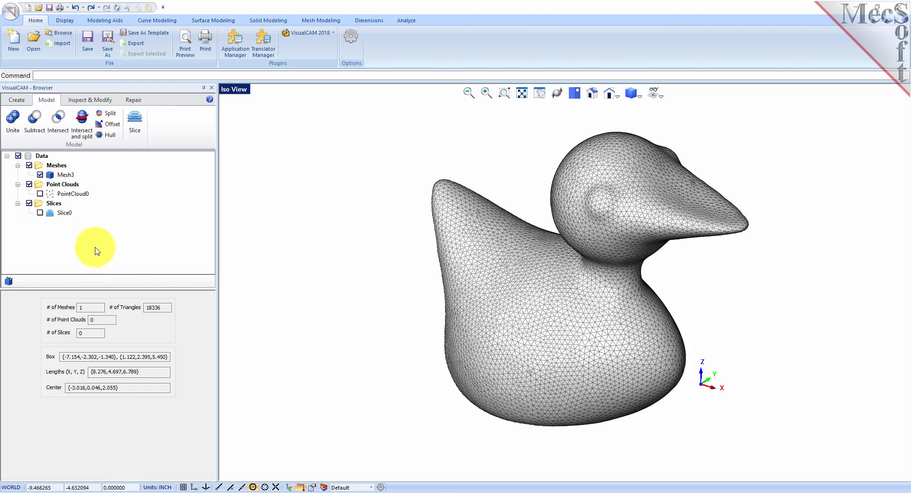
pyautogui.moveTo(41, 214)
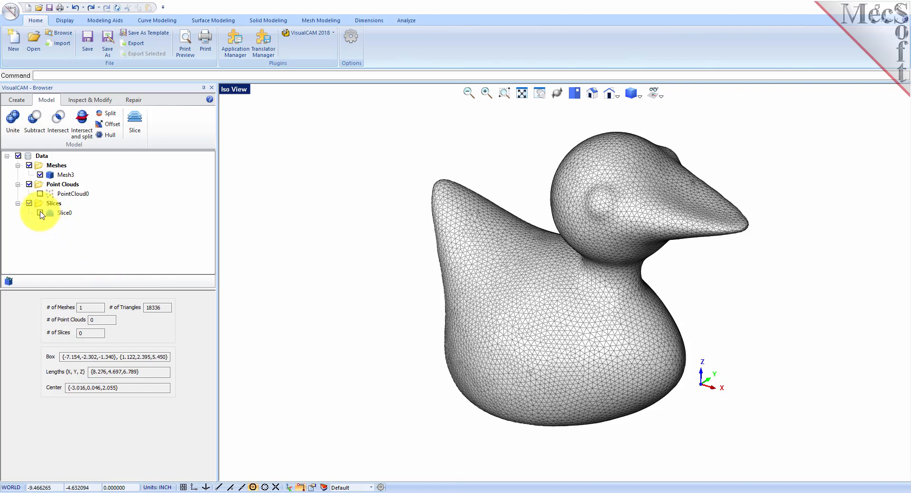
# Step: Rotate the duck onto its side as Mesh4, swapping its Y and Z extents, with Slice0 hidden afterwards
pyautogui.click(41, 213)
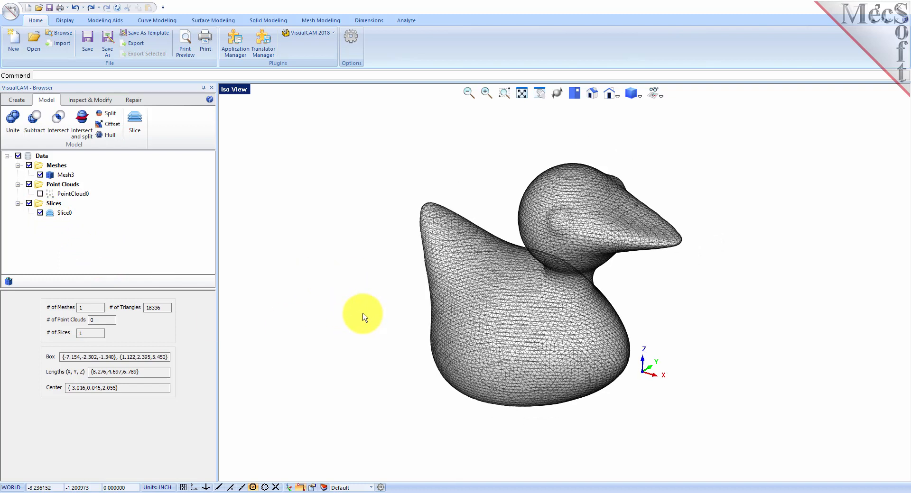
pyautogui.moveTo(395, 233)
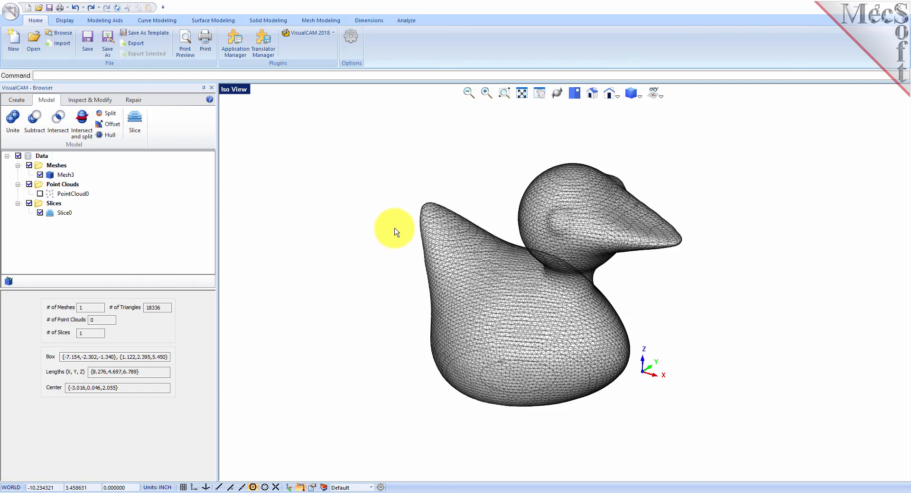
pyautogui.moveTo(347, 159)
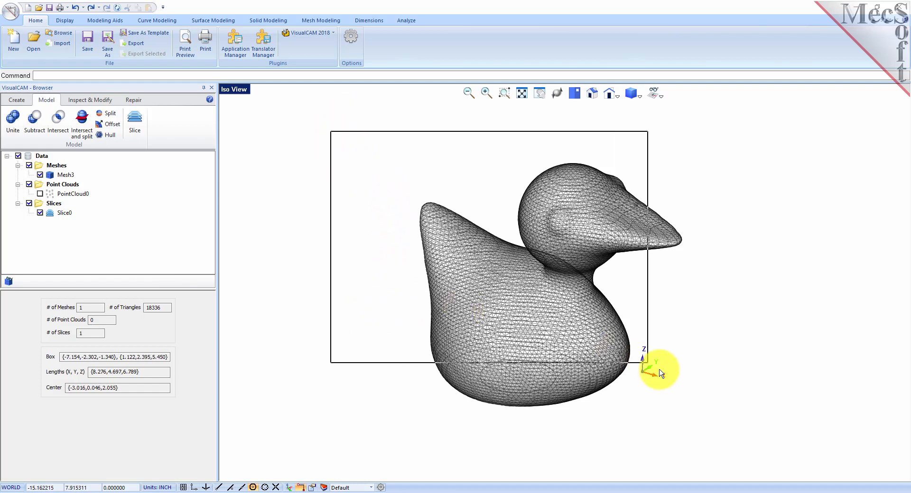
pyautogui.click(67, 175)
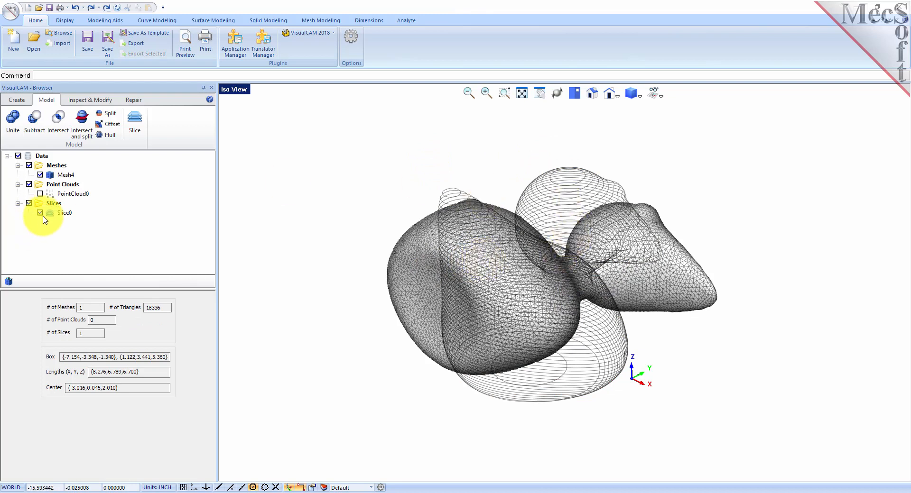
pyautogui.click(40, 213)
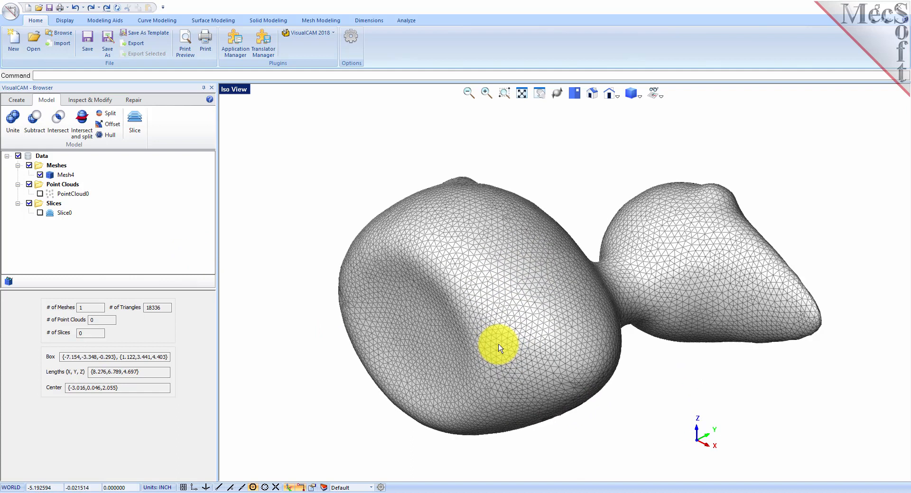
pyautogui.moveTo(112, 128)
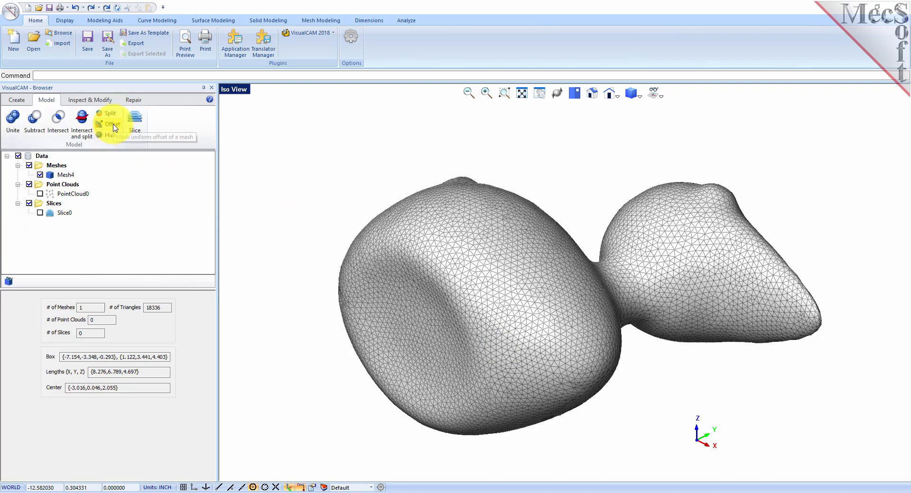
# Step: Offset Mesh4 inward by -0.1 with 0.01 tolerance to create the inner shell Mesh5
pyautogui.click(110, 124)
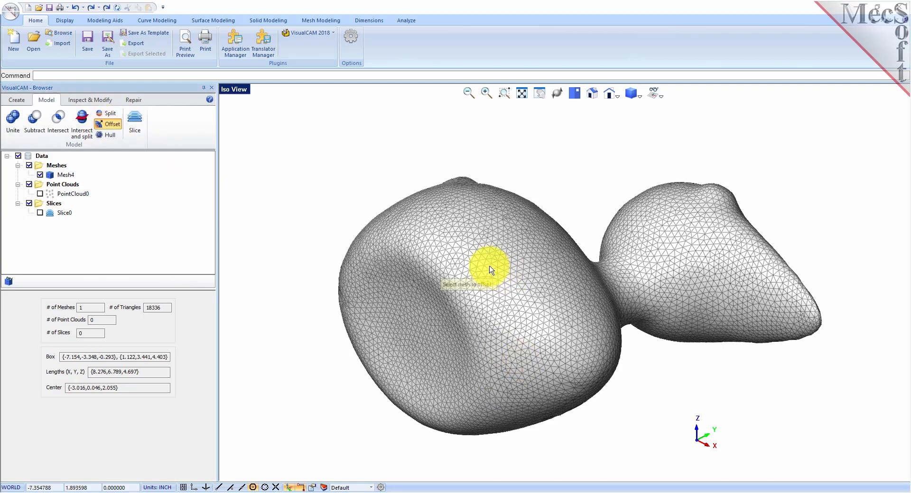
pyautogui.click(490, 269)
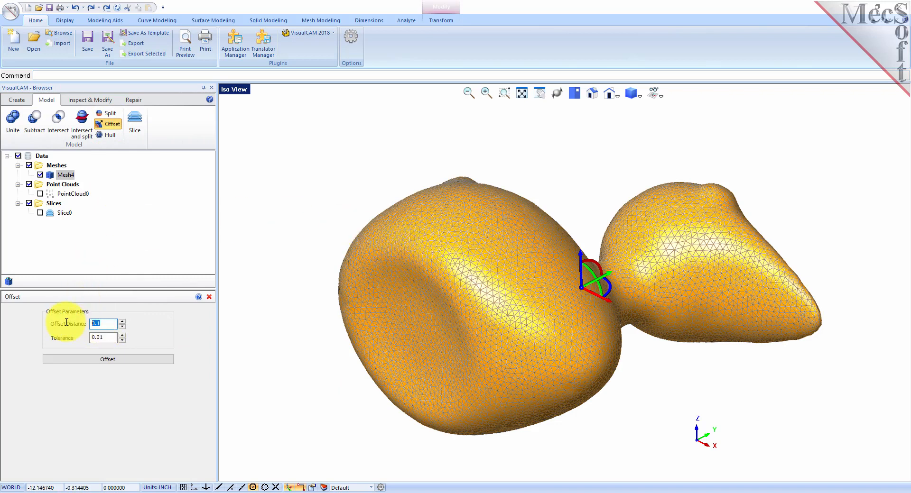
pyautogui.write('-0.1')
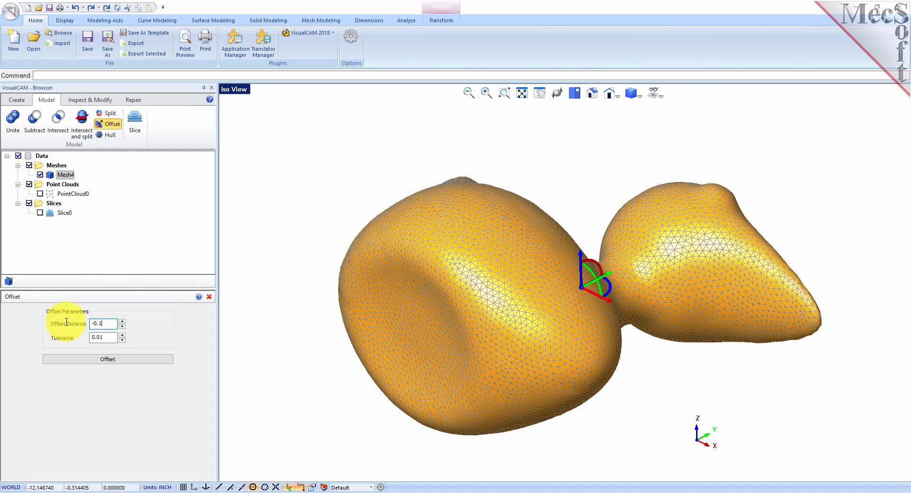
pyautogui.click(103, 337)
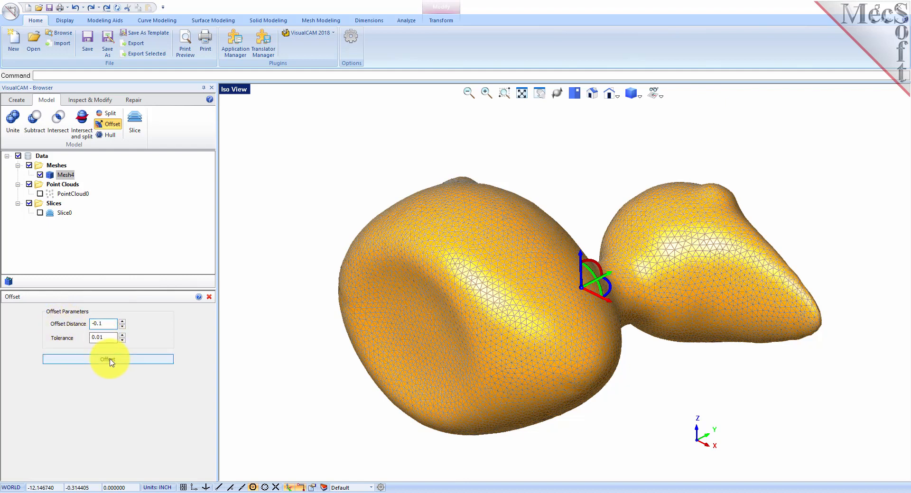
pyautogui.click(109, 360)
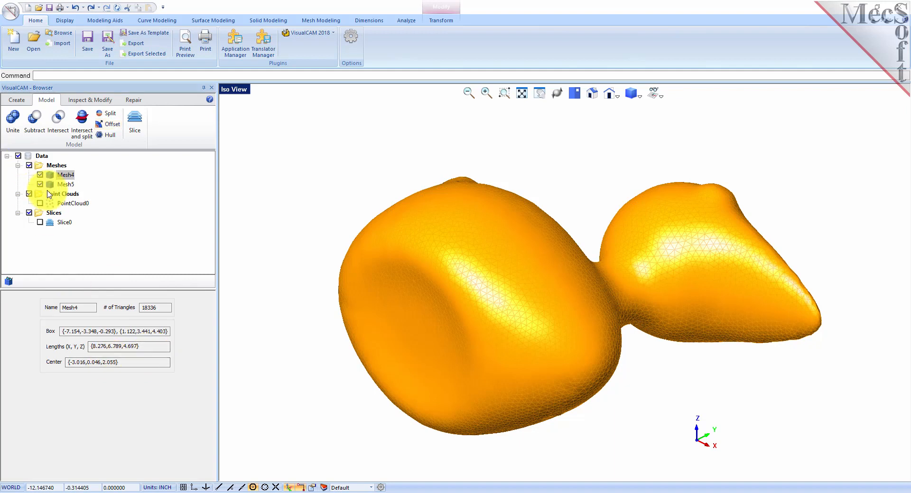
pyautogui.click(65, 184)
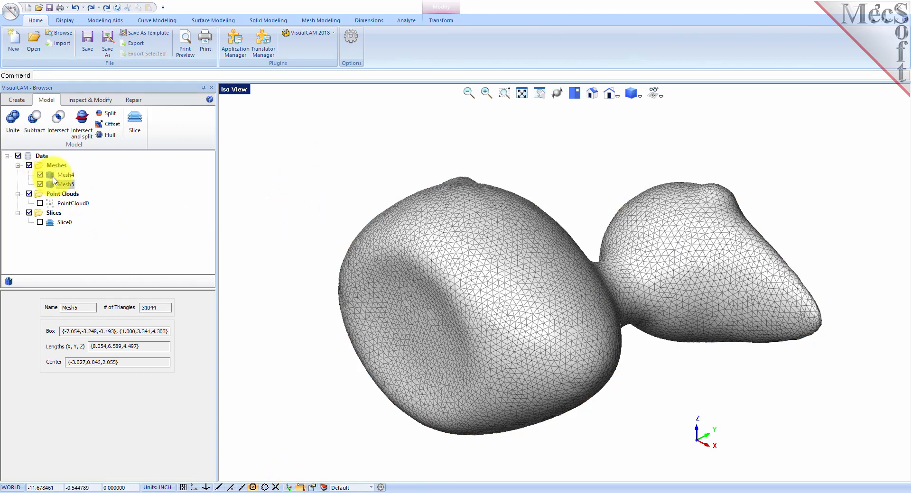
pyautogui.click(66, 175)
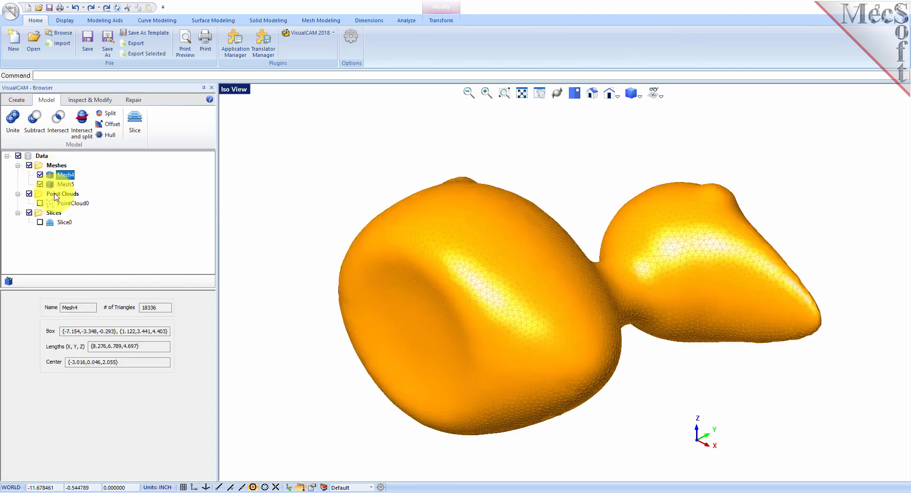
pyautogui.click(66, 184)
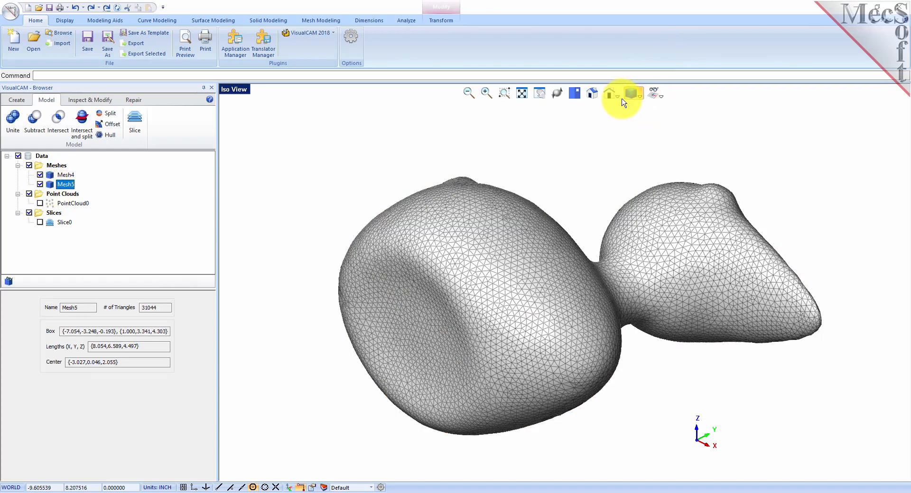
pyautogui.click(631, 93)
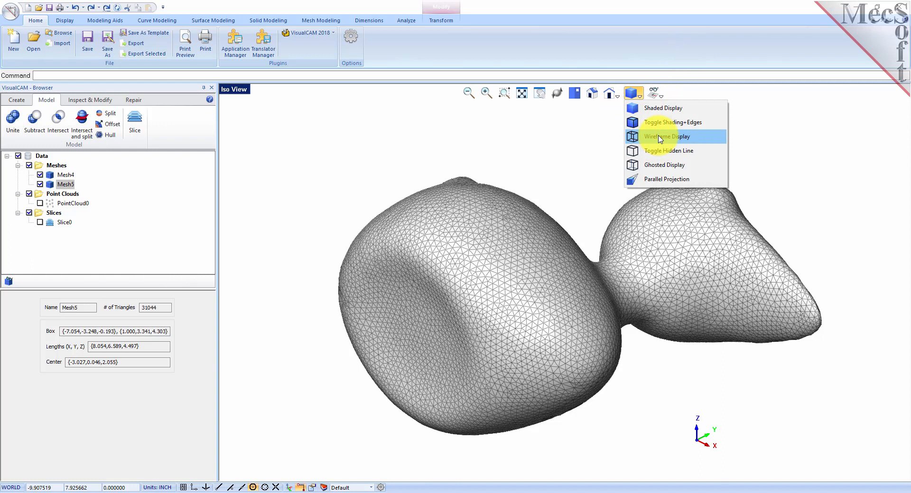
pyautogui.click(666, 136)
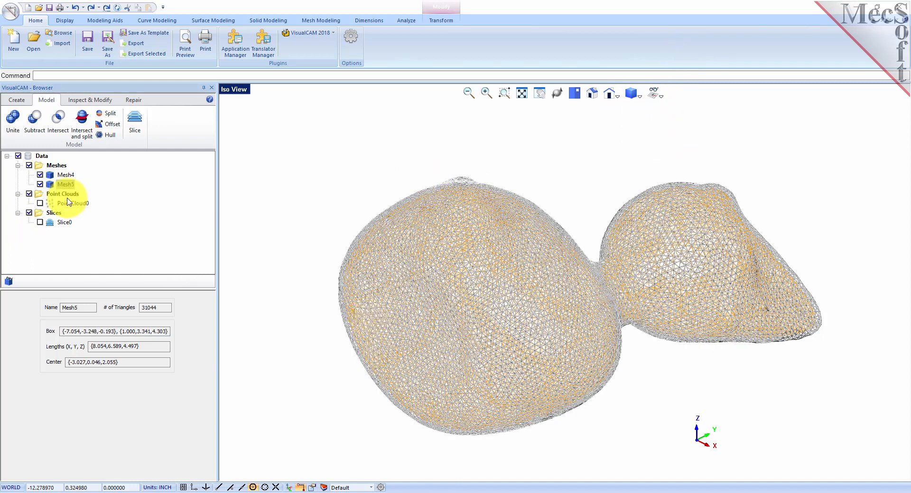
pyautogui.click(65, 175)
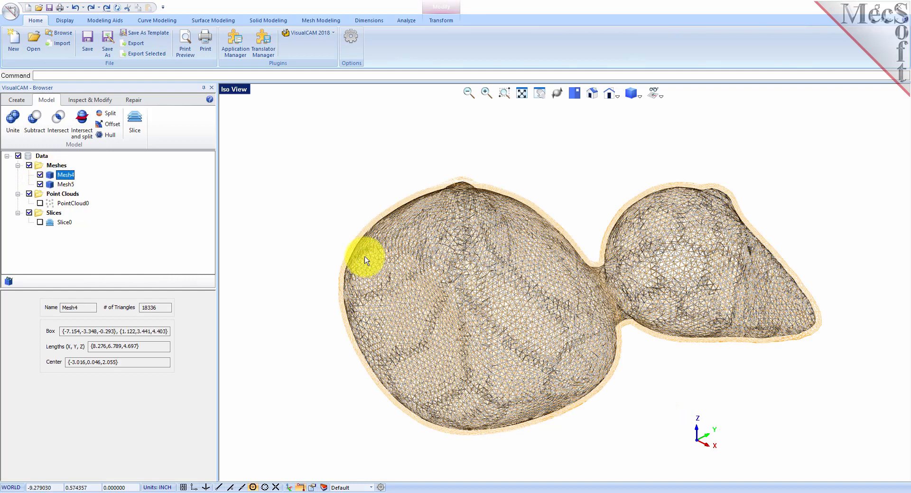
pyautogui.scroll(3)
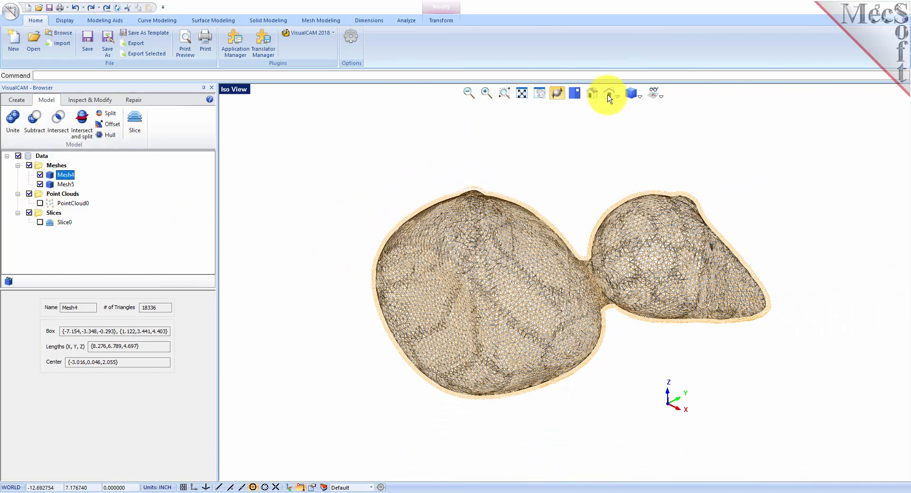
pyautogui.click(631, 93)
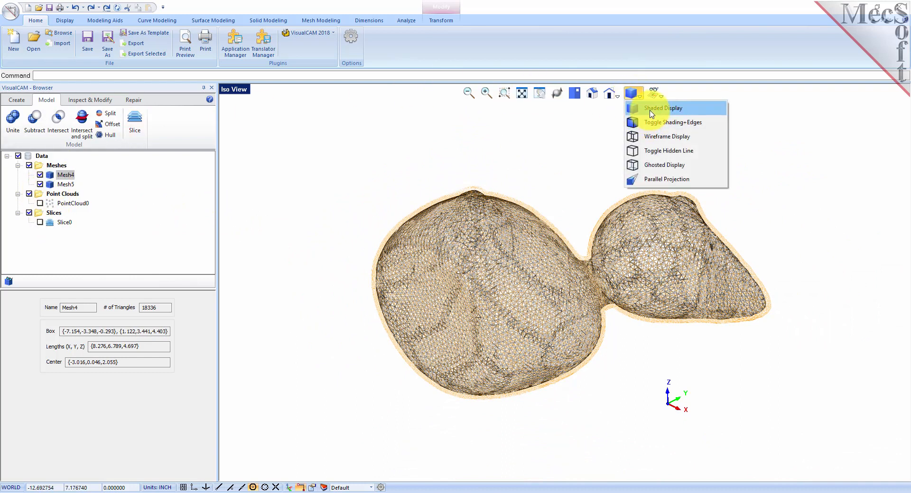
pyautogui.click(660, 108)
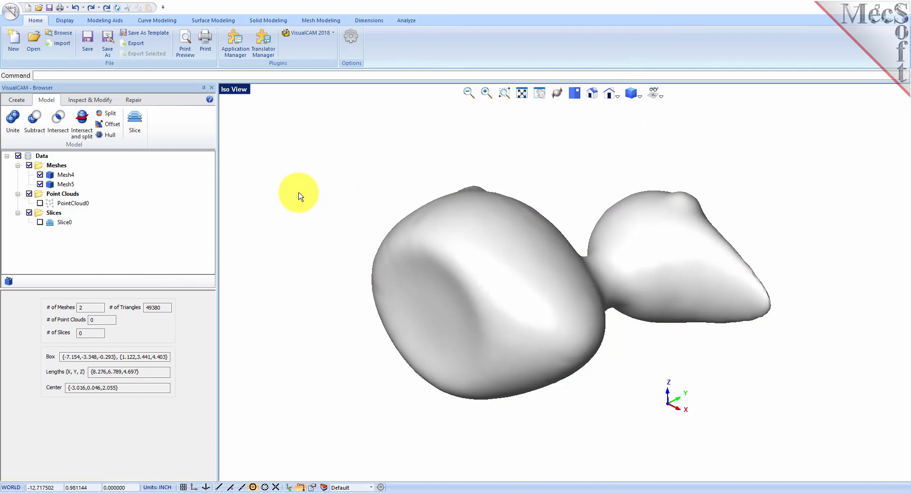
pyautogui.moveTo(243, 281)
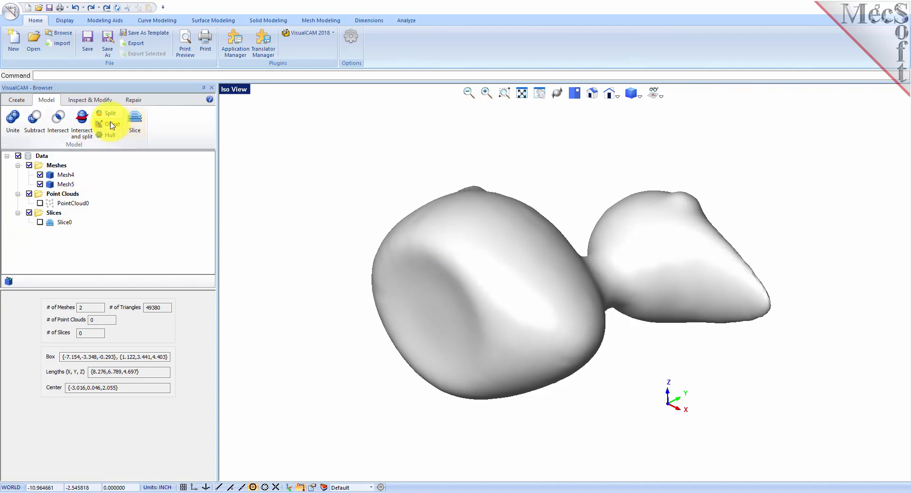
# Step: Split the duck meshes with a horizontal plane using Cap Results, producing Mesh6, Mesh7 and Mesh8
pyautogui.click(109, 113)
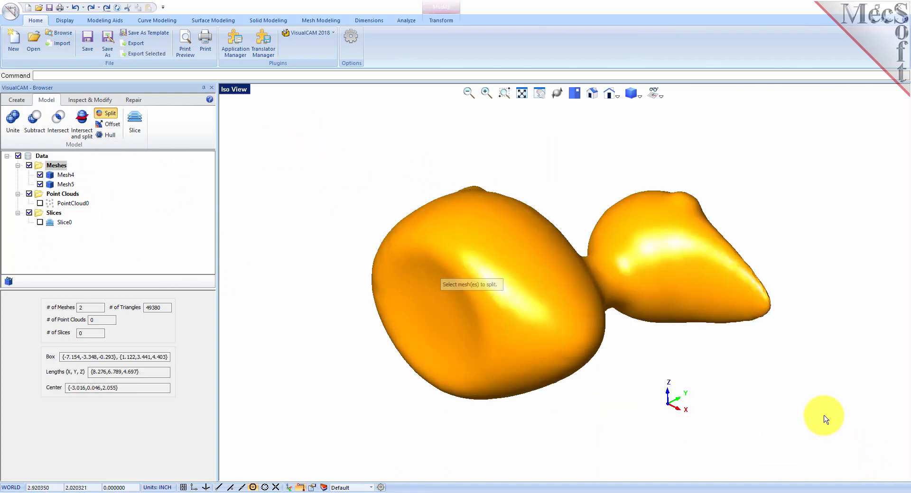
pyautogui.click(493, 279)
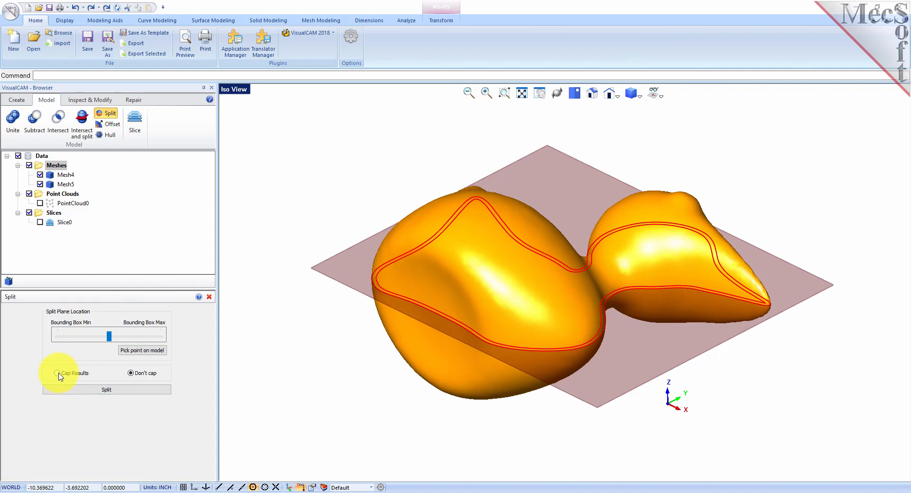
pyautogui.click(57, 373)
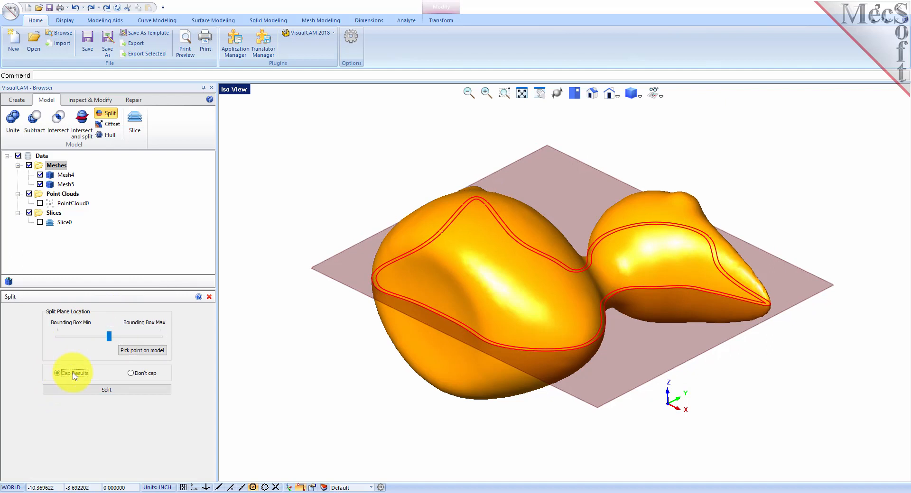
pyautogui.click(107, 388)
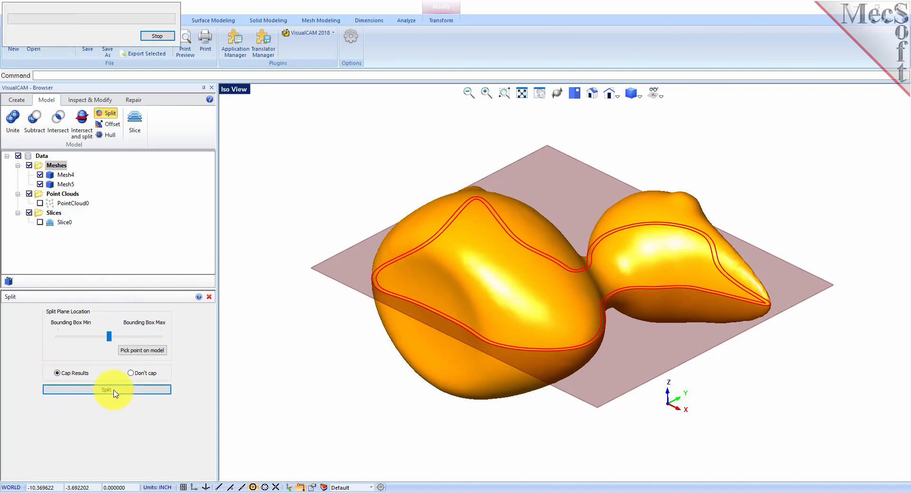
pyautogui.click(107, 389)
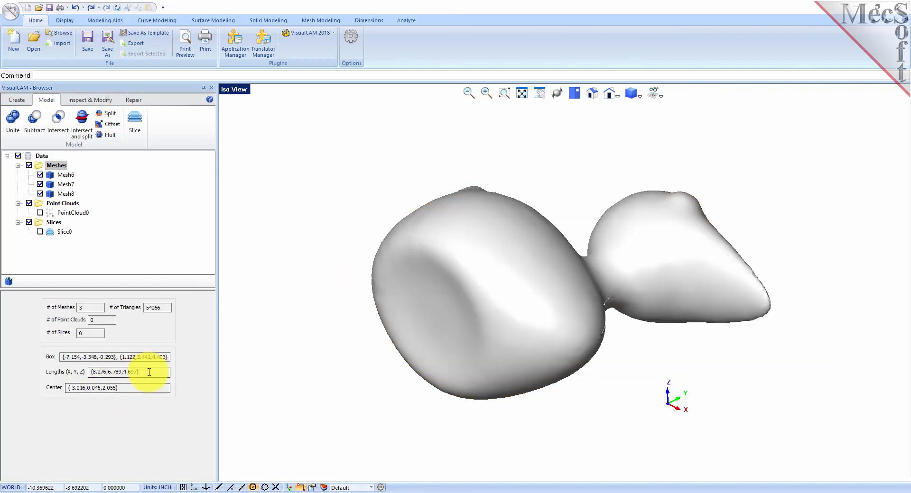
# Step: Hide the top half Mesh6 and look into the hollow 27218-triangle lower shell Mesh7
pyautogui.click(64, 174)
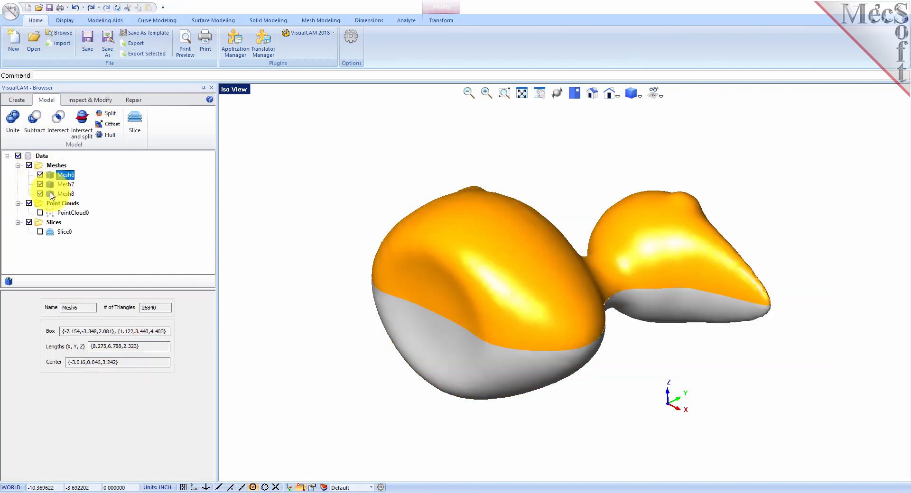
pyautogui.click(63, 184)
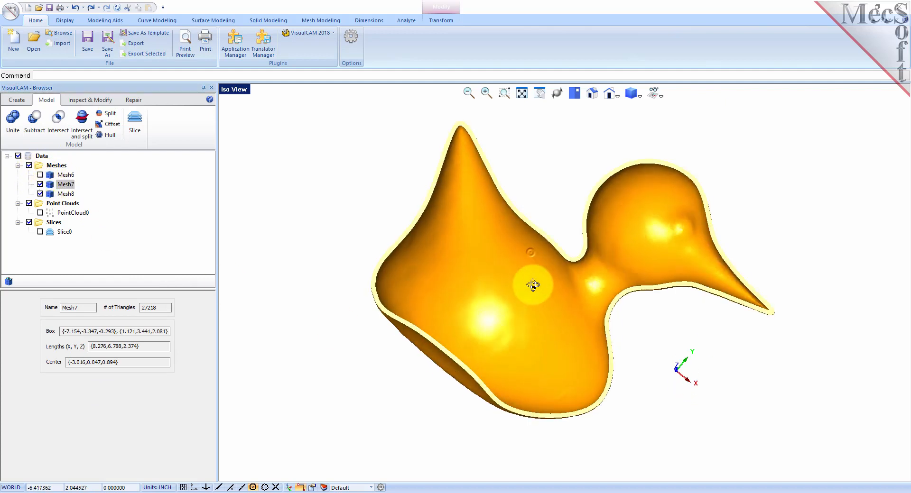
pyautogui.moveTo(531, 285); pyautogui.dragTo(526, 267)
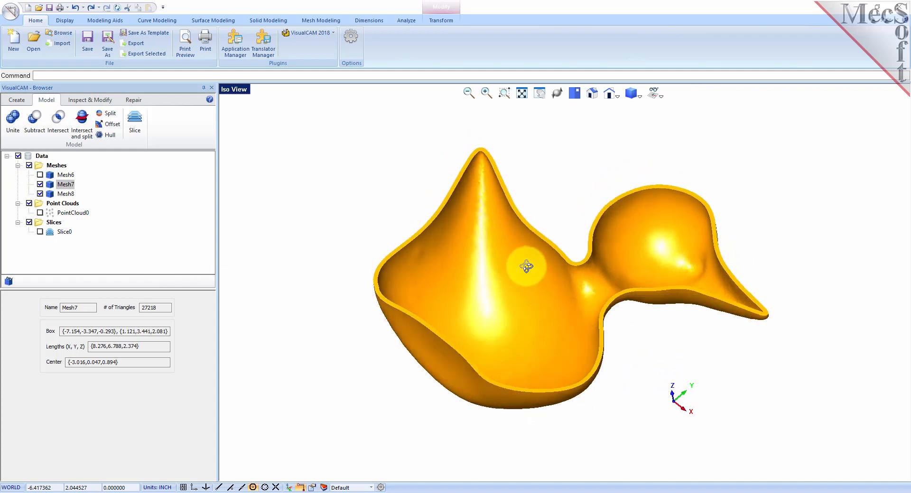
pyautogui.moveTo(526, 267); pyautogui.dragTo(537, 257)
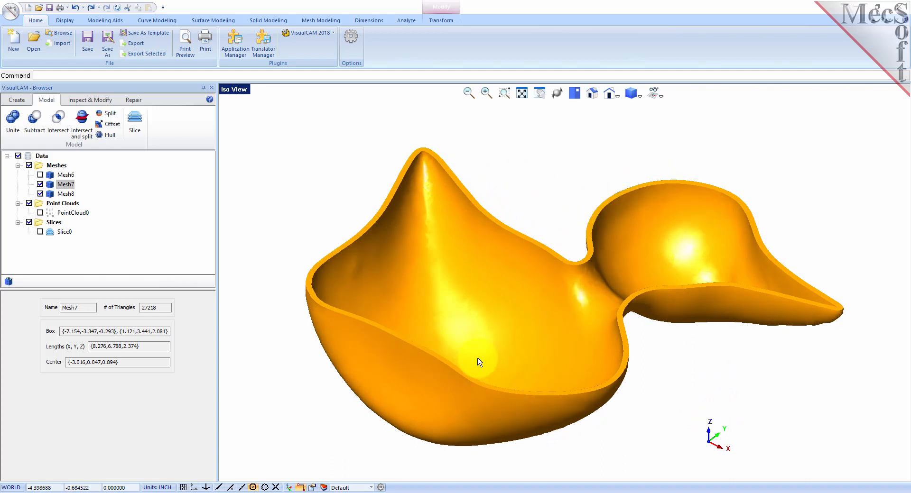
pyautogui.moveTo(479, 361)
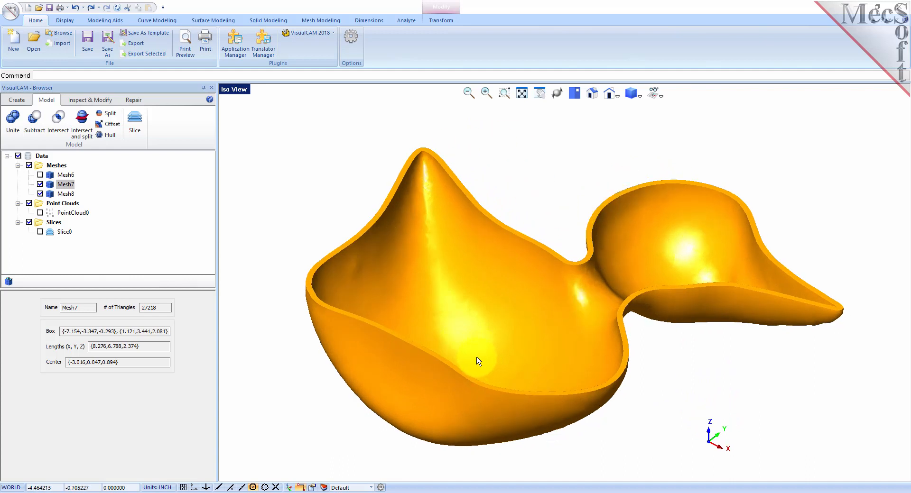